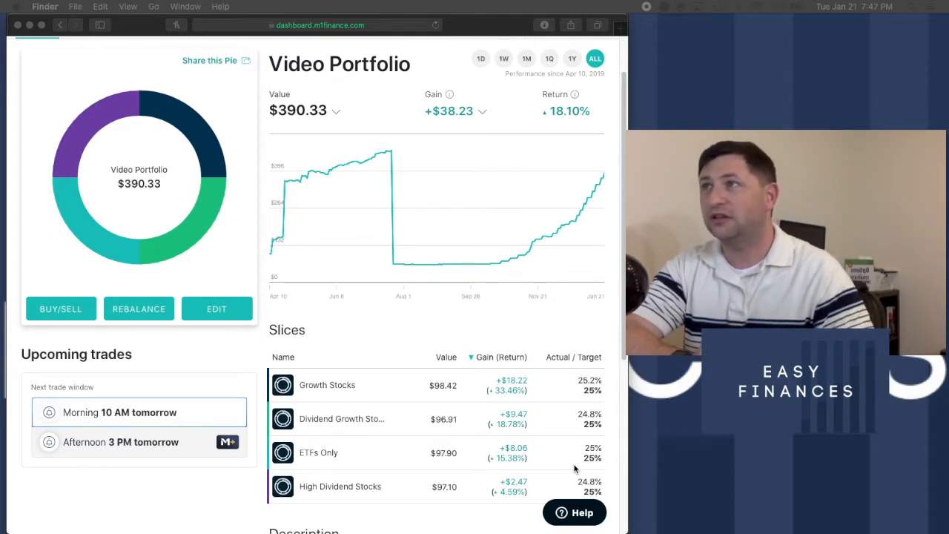
- Cycle the Video Portfolio chart through 1M, 1Q and 1D, ending on the one-week range
{"action": "scroll", "scroll_direction": "up", "scroll_amount": 3}
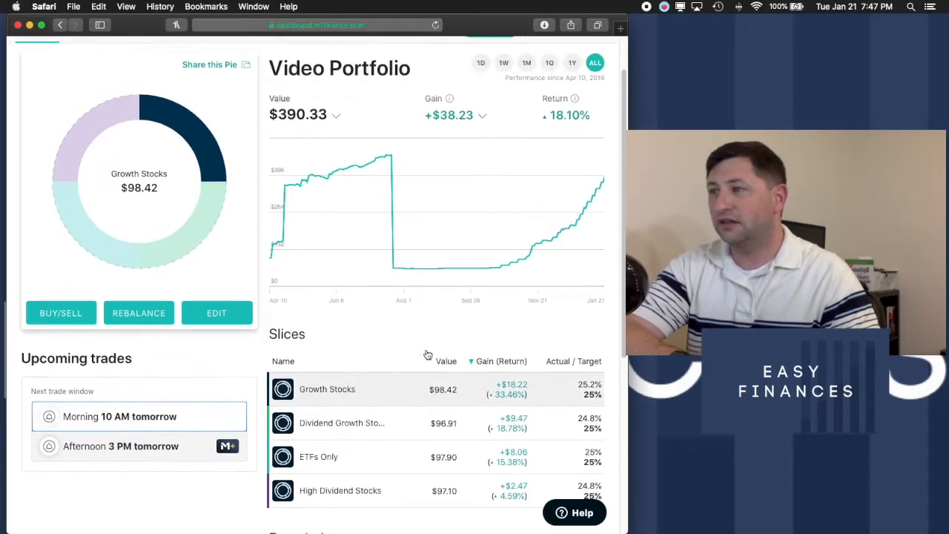
{"action": "mouse_move", "coordinate": [515, 403]}
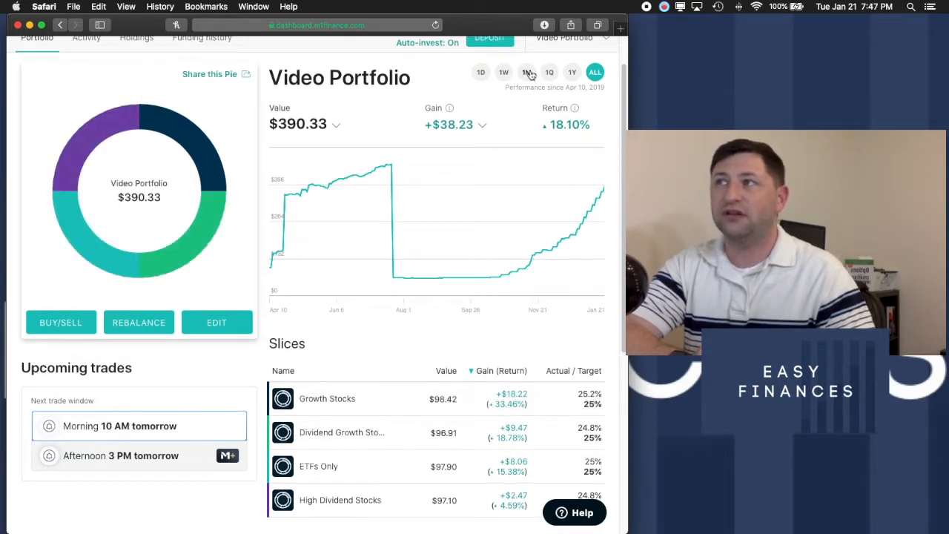
{"action": "left_click", "coordinate": [527, 72]}
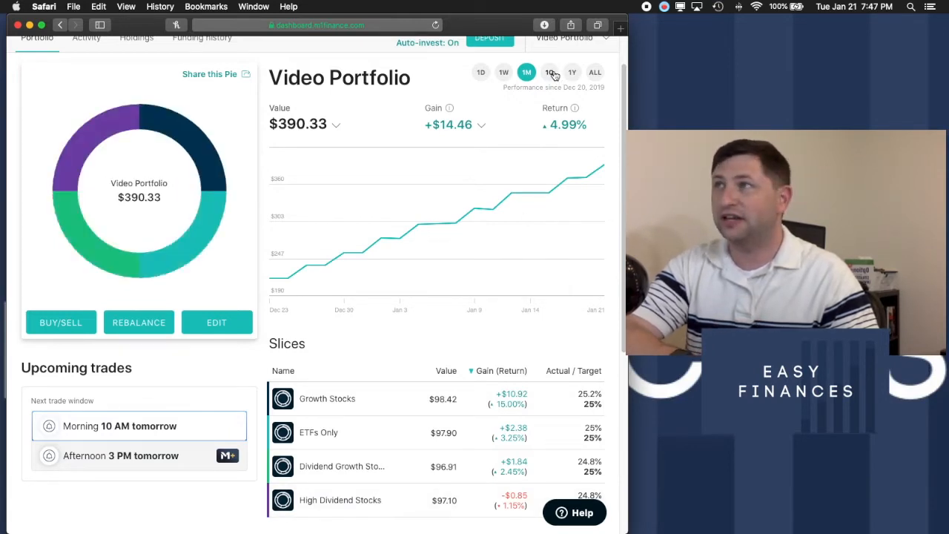
{"action": "left_click", "coordinate": [550, 71]}
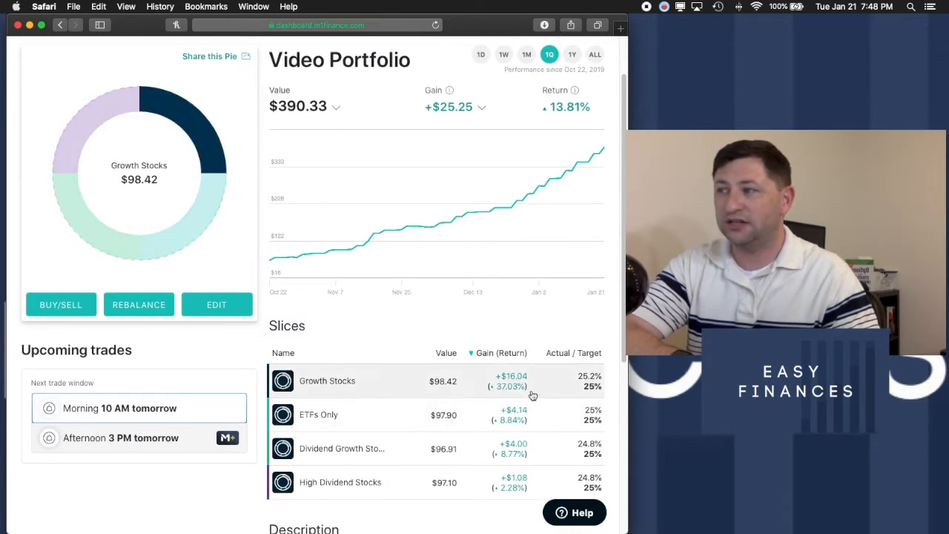
{"action": "scroll", "scroll_direction": "up", "scroll_amount": 3}
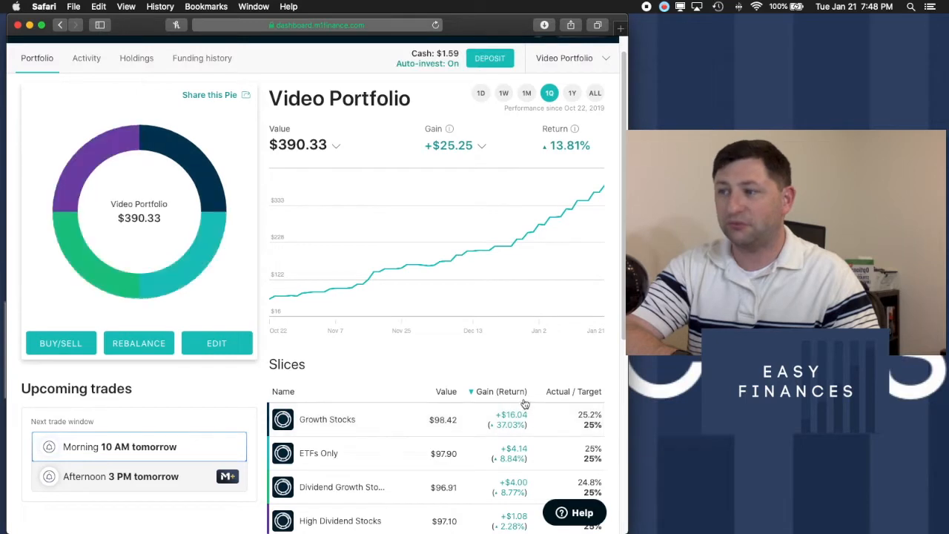
{"action": "left_click", "coordinate": [480, 92]}
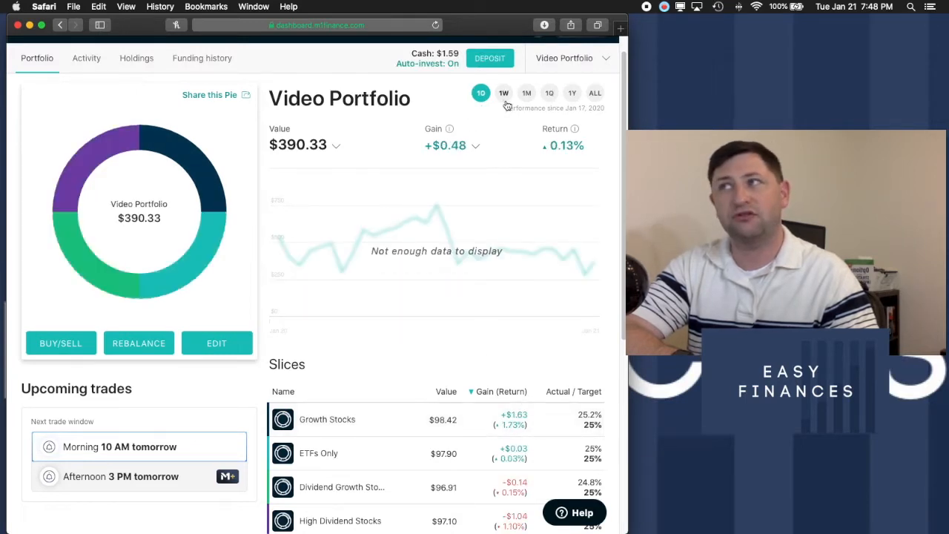
{"action": "left_click", "coordinate": [505, 93]}
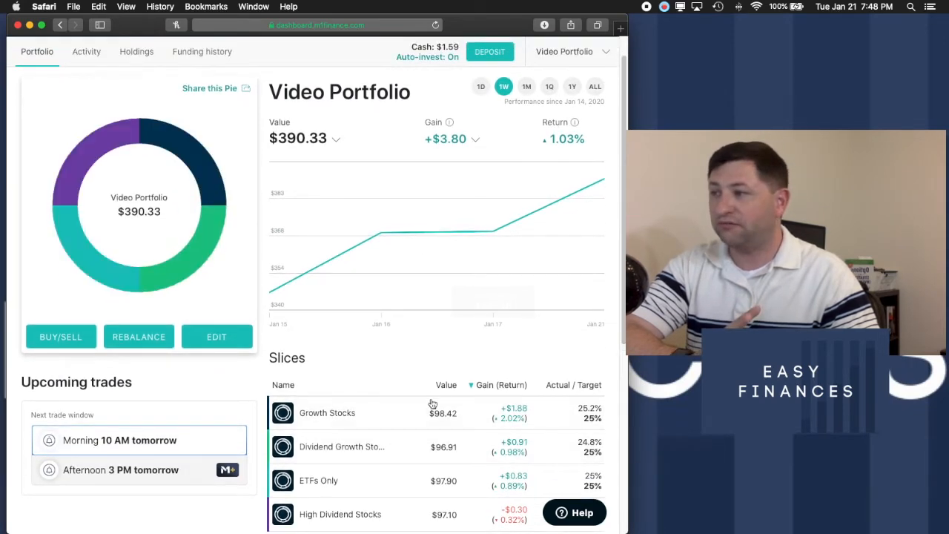
- Open the Growth Stocks slice and scroll down through its holdings
{"action": "left_click", "coordinate": [327, 413]}
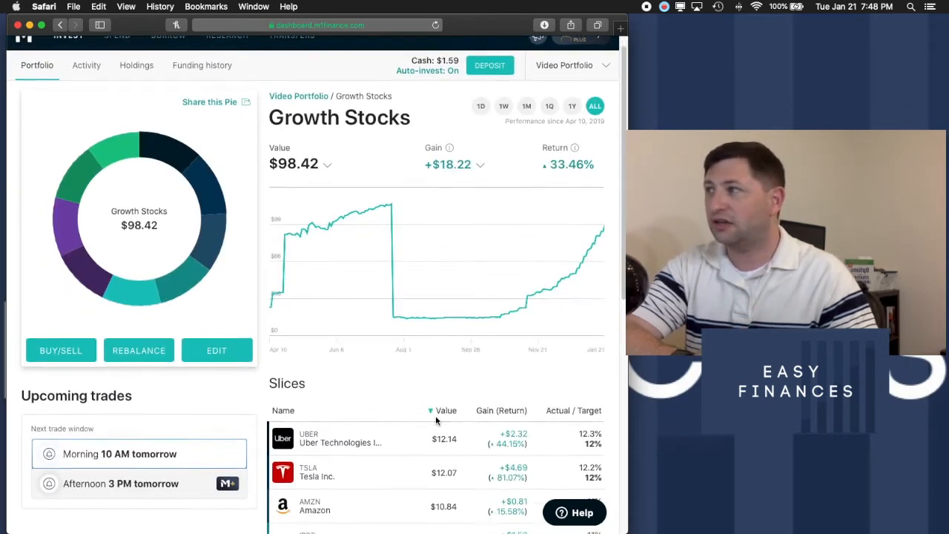
{"action": "scroll", "scroll_direction": "down", "scroll_amount": 3}
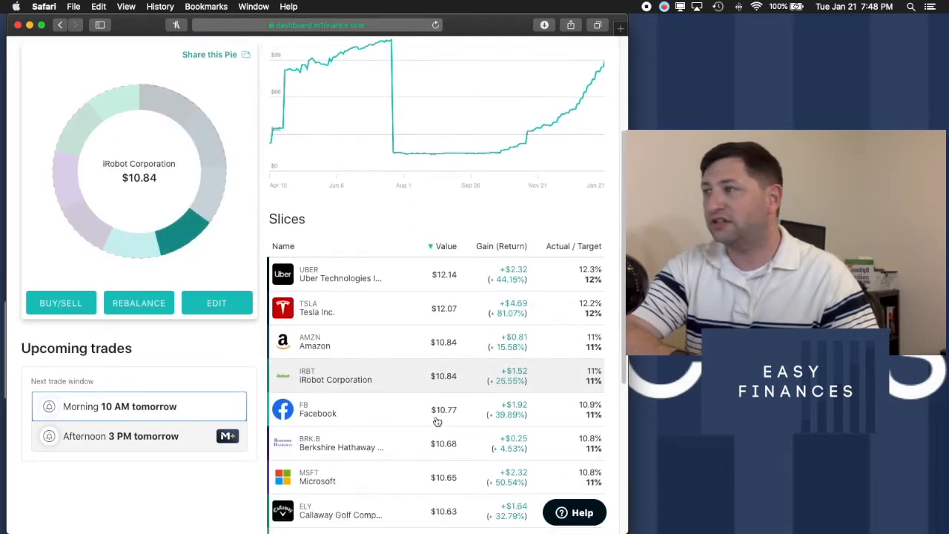
{"action": "scroll", "scroll_direction": "down", "scroll_amount": 3}
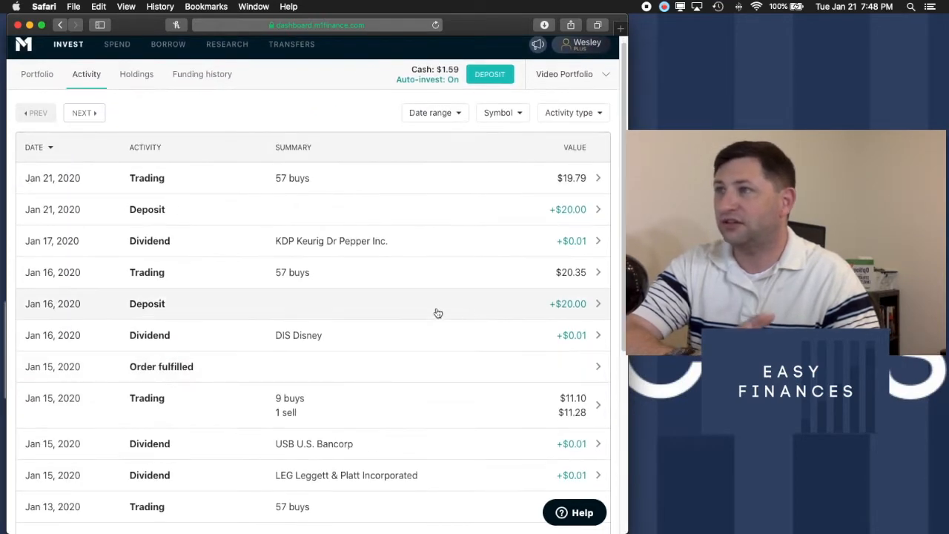
{"action": "mouse_move", "coordinate": [261, 272]}
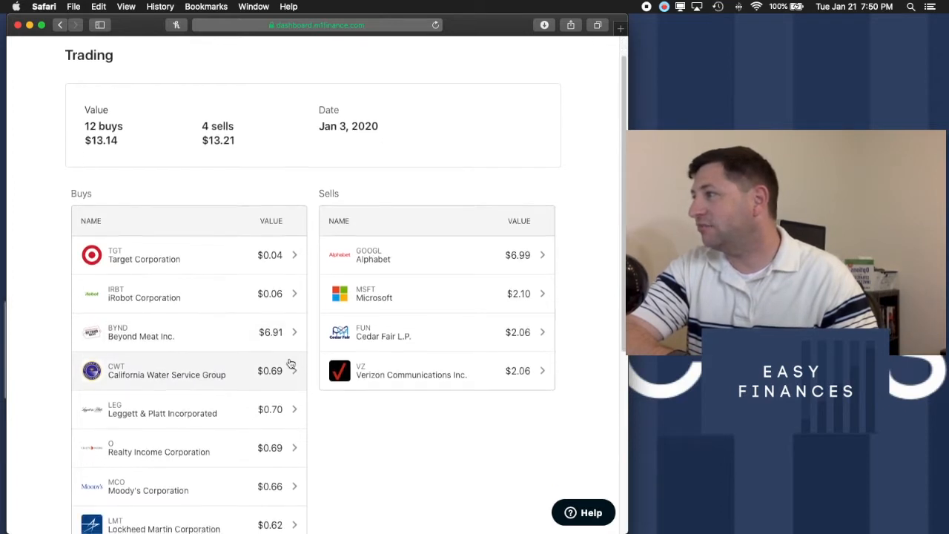
- Review the Jan 15 trade's buys and sells in Activity, then close the details
{"action": "scroll", "scroll_direction": "down", "scroll_amount": 3}
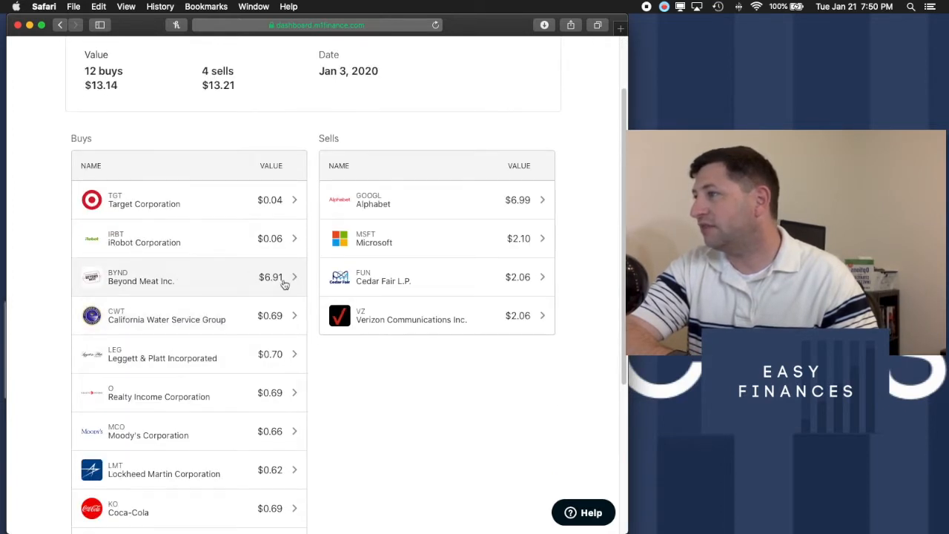
{"action": "mouse_move", "coordinate": [443, 199]}
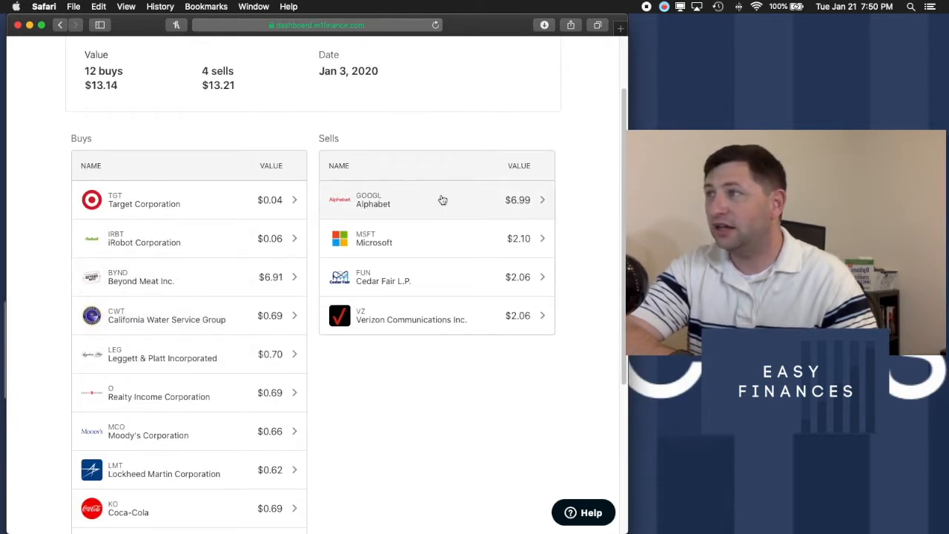
{"action": "mouse_move", "coordinate": [464, 272]}
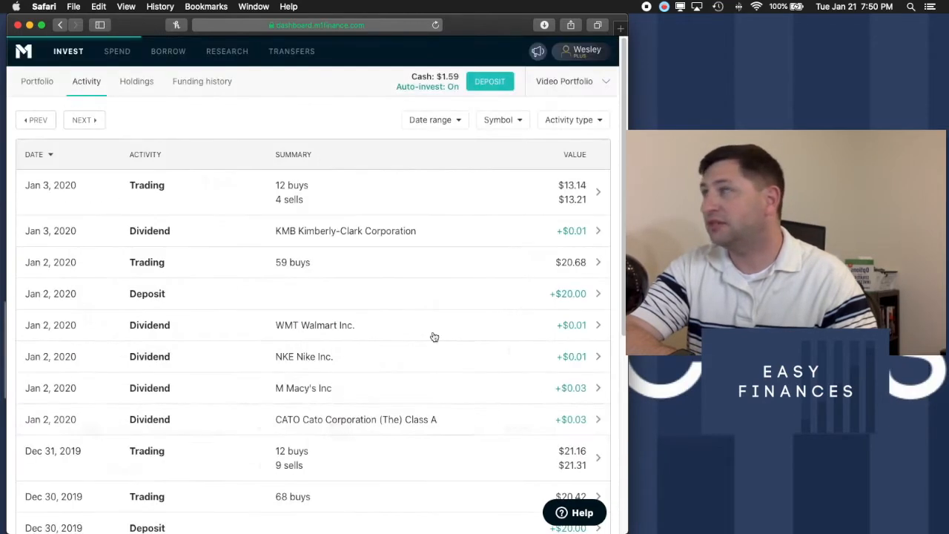
{"action": "left_click", "coordinate": [35, 120]}
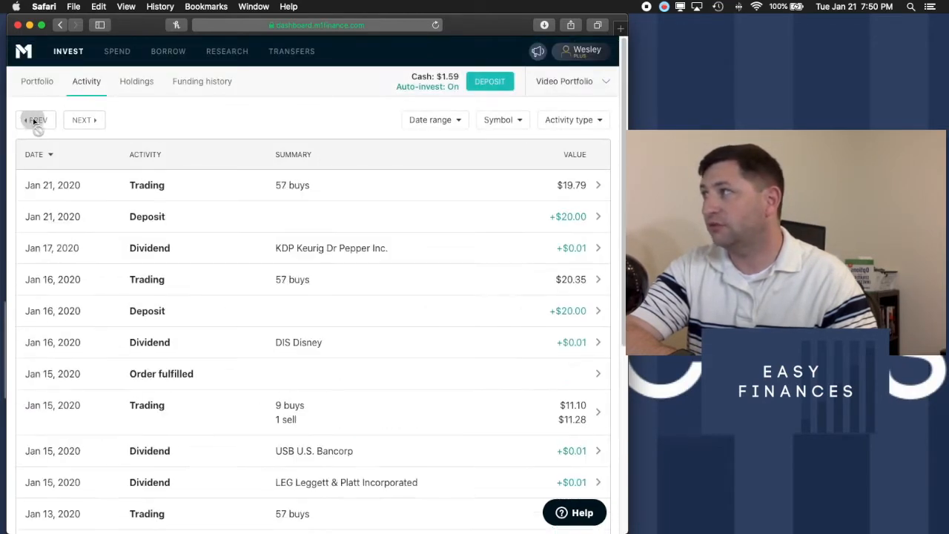
{"action": "left_click", "coordinate": [311, 411]}
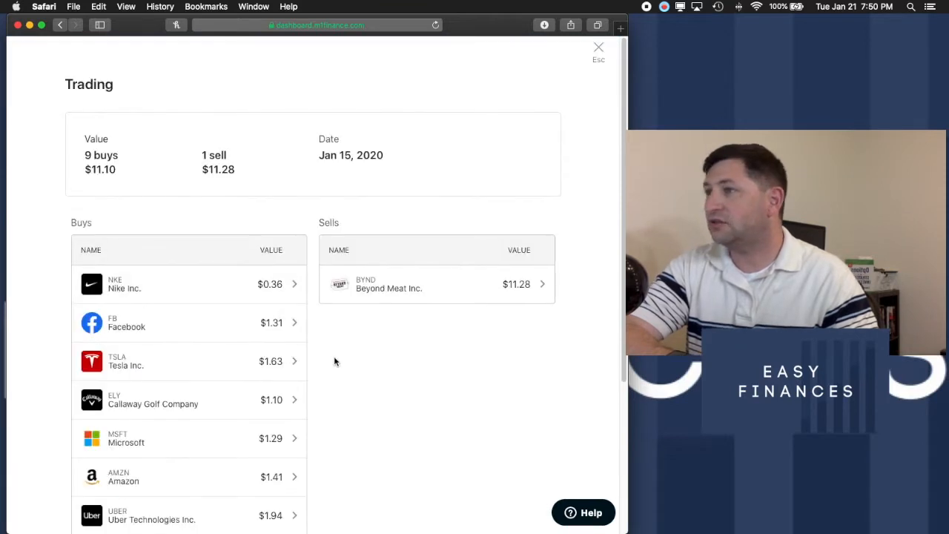
{"action": "scroll", "scroll_direction": "down", "scroll_amount": 3}
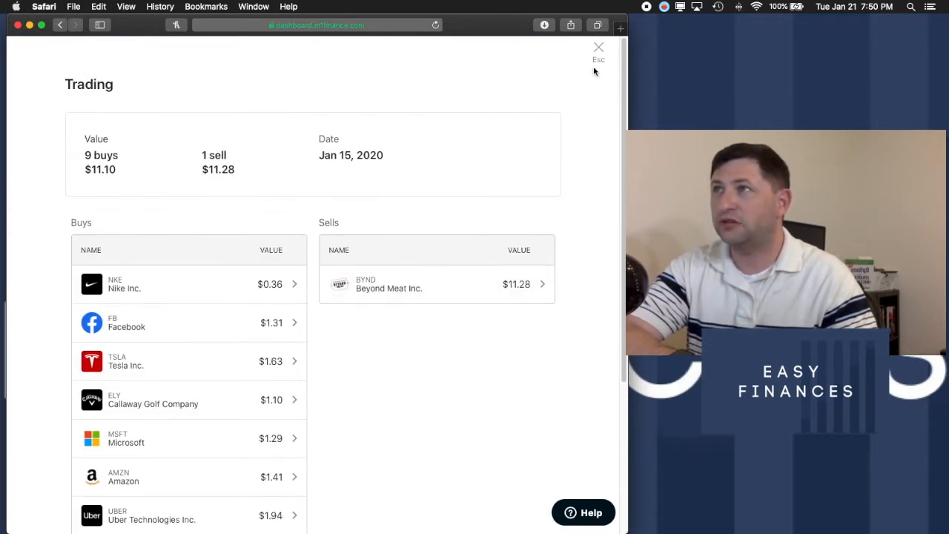
{"action": "left_click", "coordinate": [598, 47]}
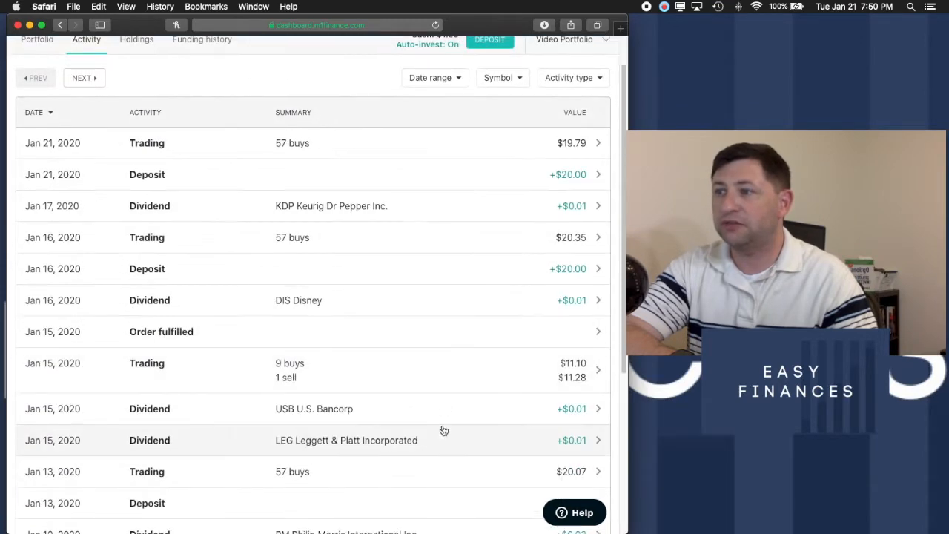
{"action": "scroll", "scroll_direction": "up", "scroll_amount": 3}
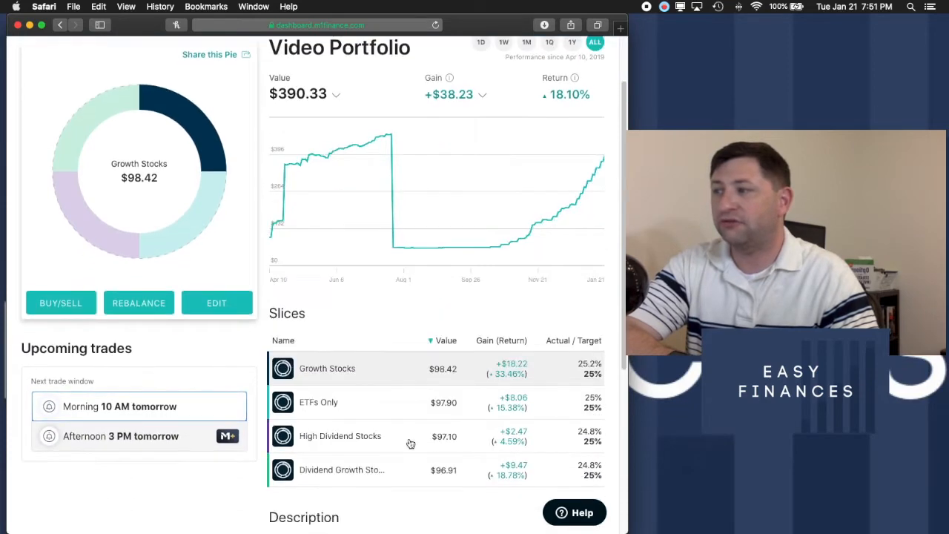
- Open Growth Stocks, sort its holdings by gain, and scroll through the nine stocks
{"action": "left_click", "coordinate": [327, 368]}
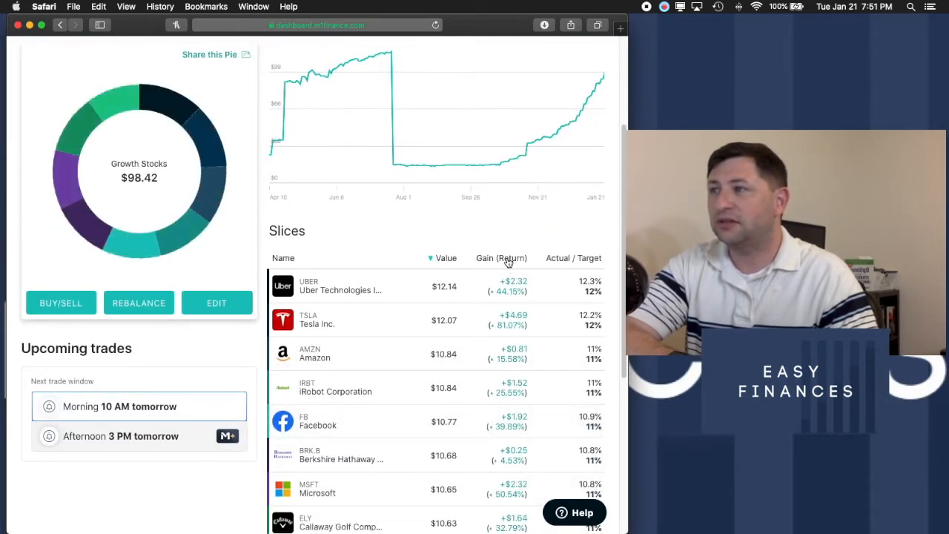
{"action": "left_click", "coordinate": [502, 258]}
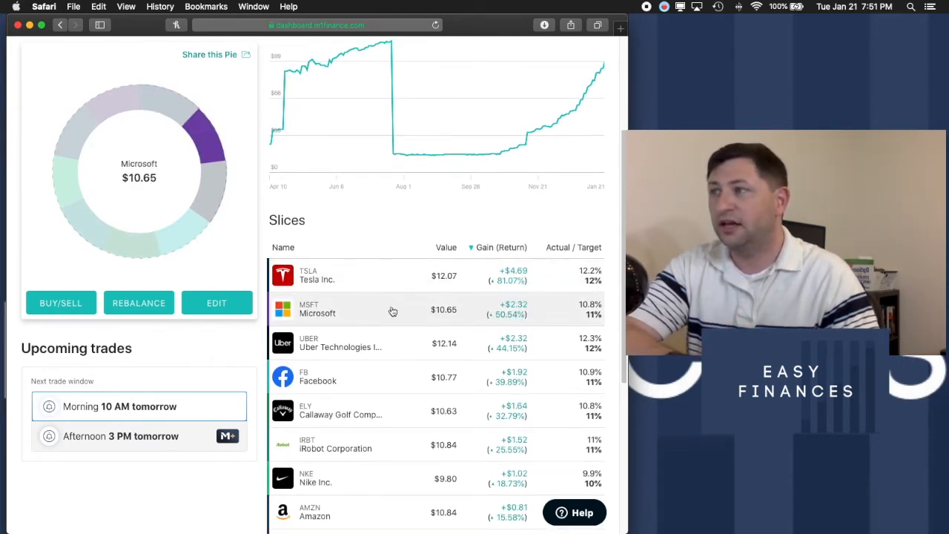
{"action": "mouse_move", "coordinate": [487, 306]}
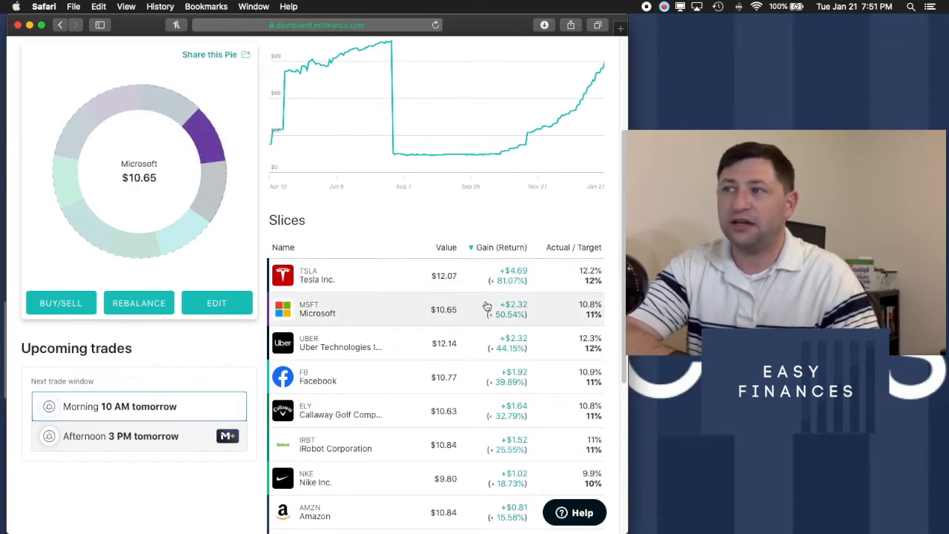
{"action": "scroll", "scroll_direction": "down", "scroll_amount": 3}
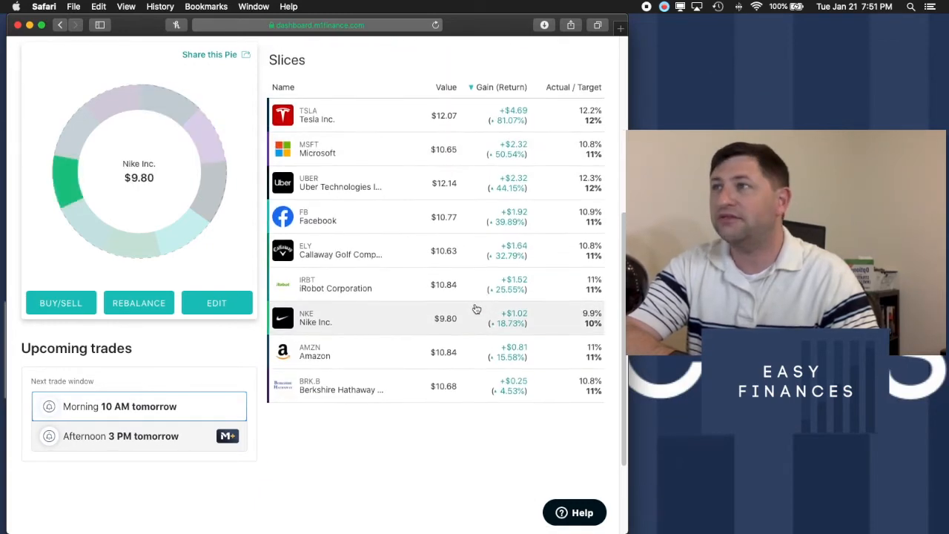
{"action": "scroll", "scroll_direction": "up", "scroll_amount": 3}
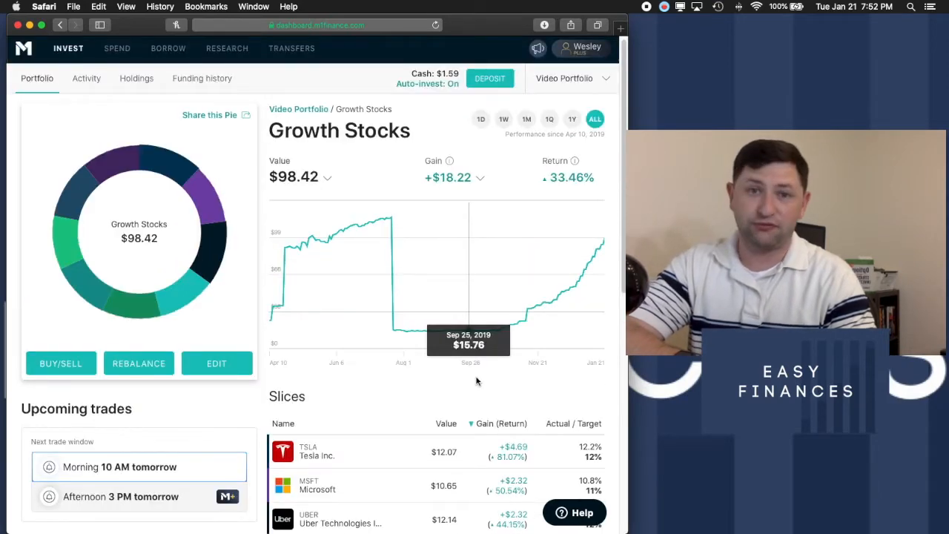
{"action": "scroll", "scroll_direction": "down", "scroll_amount": 3}
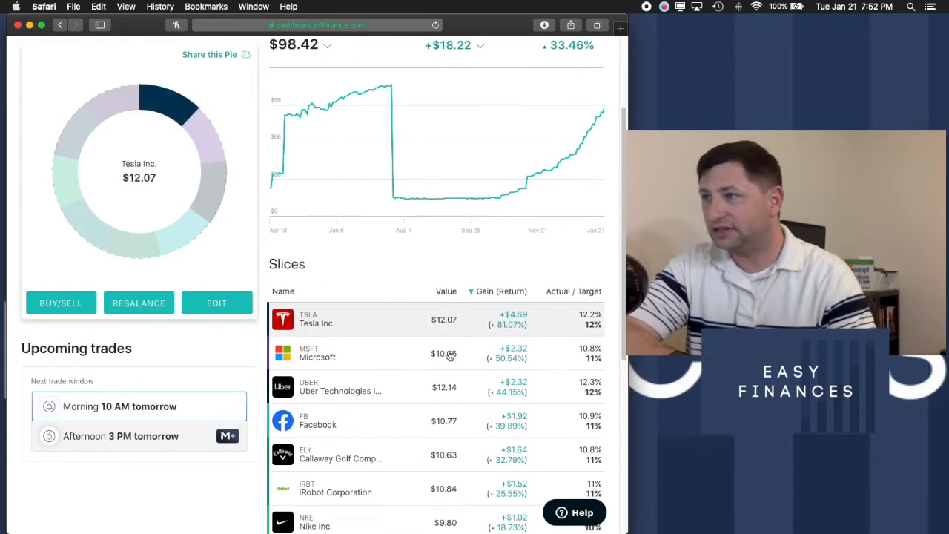
{"action": "scroll", "scroll_direction": "down", "scroll_amount": 3}
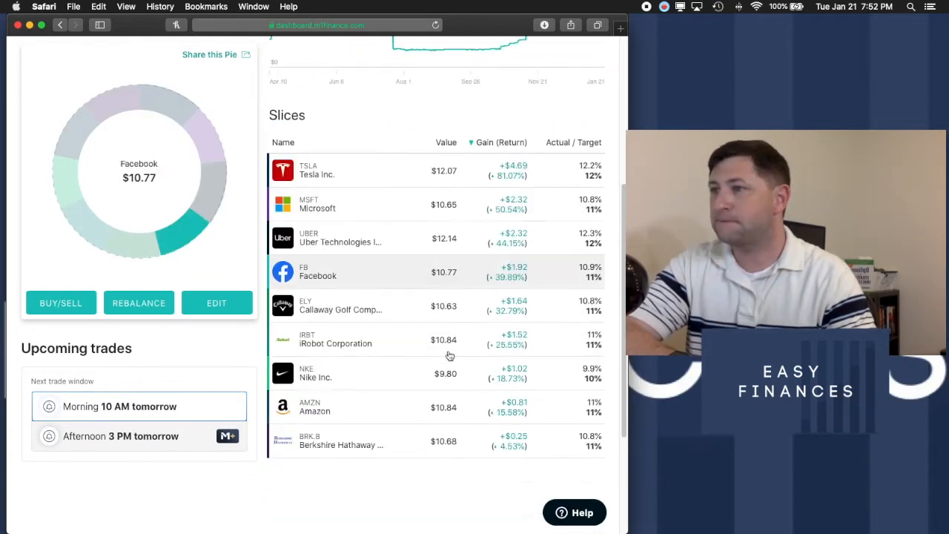
{"action": "scroll", "scroll_direction": "up", "scroll_amount": 3}
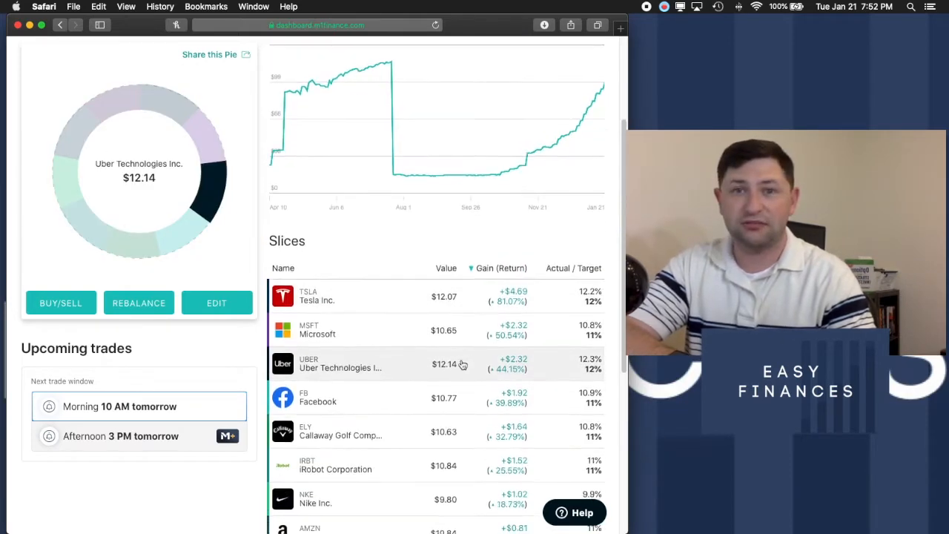
{"action": "scroll", "scroll_direction": "up", "scroll_amount": 3}
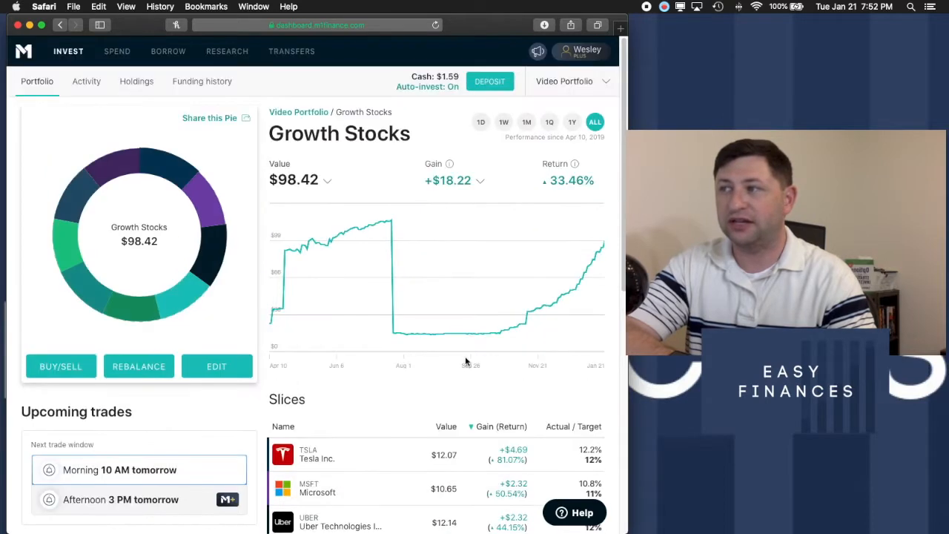
- Go back to the Video Portfolio pie and scroll down toward its Slices table
{"action": "left_click", "coordinate": [299, 112]}
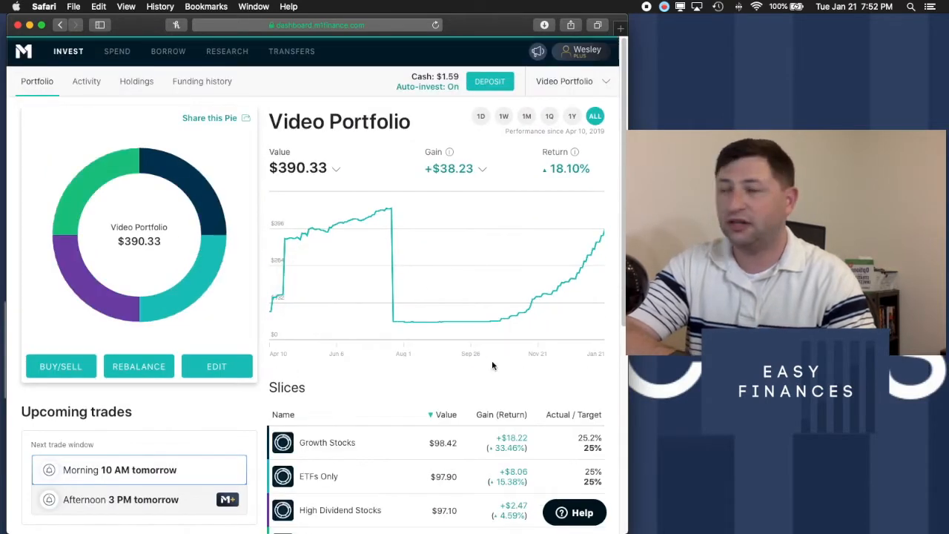
{"action": "scroll", "scroll_direction": "down", "scroll_amount": 3}
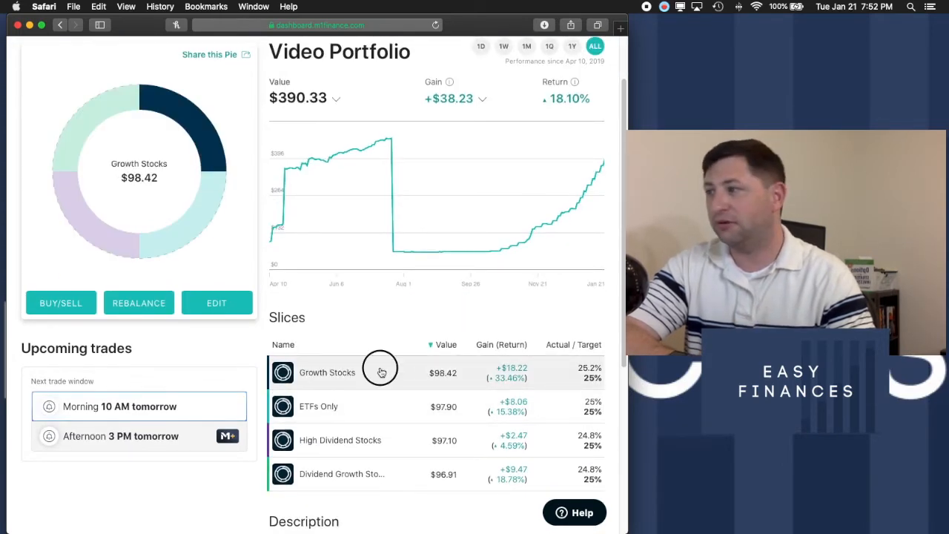
{"action": "scroll", "scroll_direction": "down", "scroll_amount": 3}
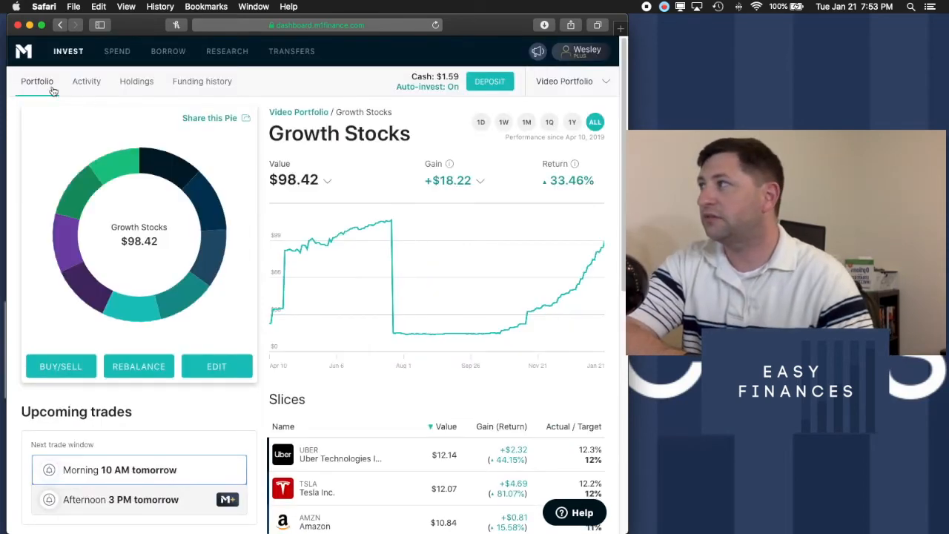
- Return to the Video Portfolio overview and scroll through its four 25% slices
{"action": "left_click", "coordinate": [298, 112]}
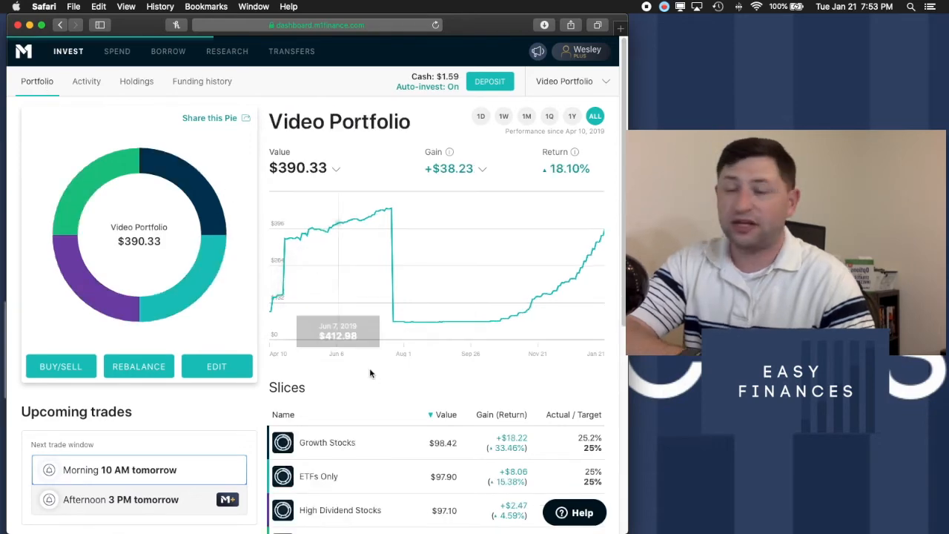
{"action": "scroll", "scroll_direction": "down", "scroll_amount": 3}
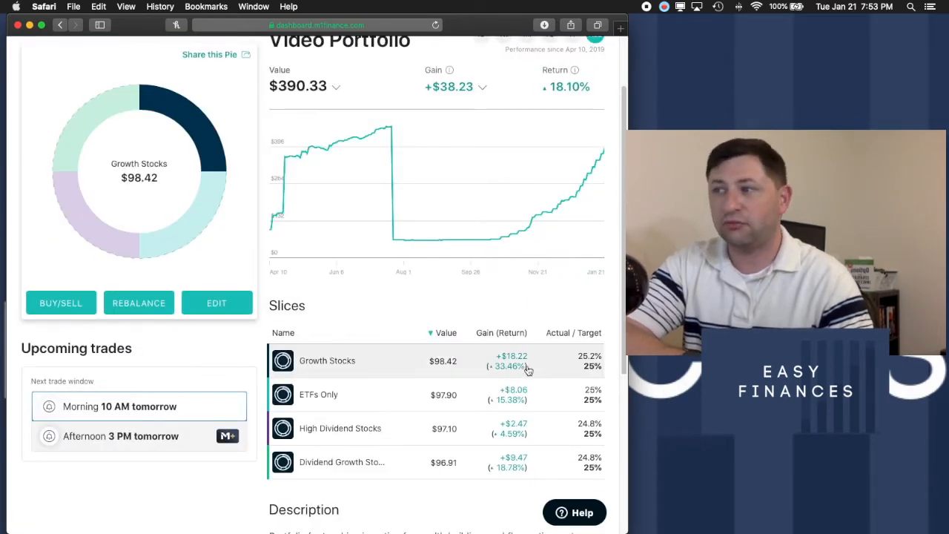
{"action": "mouse_move", "coordinate": [444, 369]}
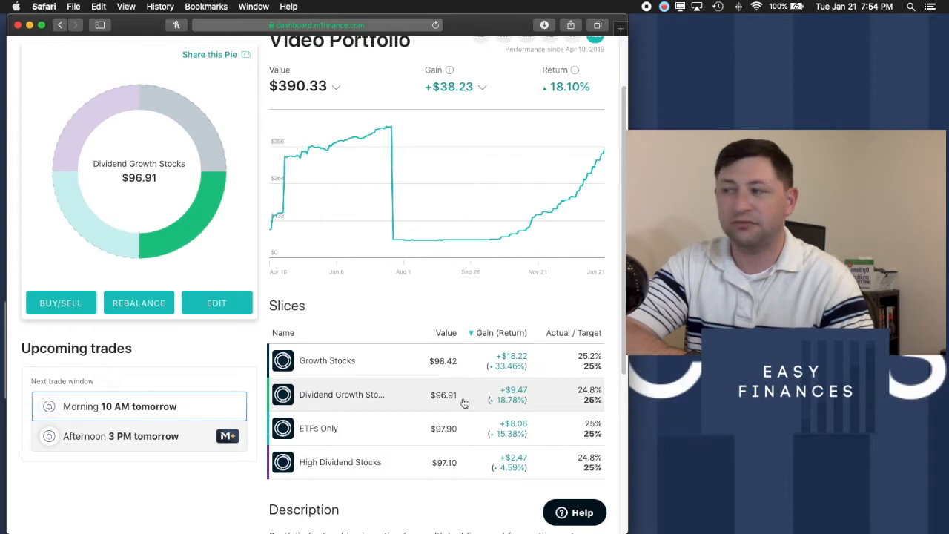
{"action": "scroll", "scroll_direction": "up", "scroll_amount": 3}
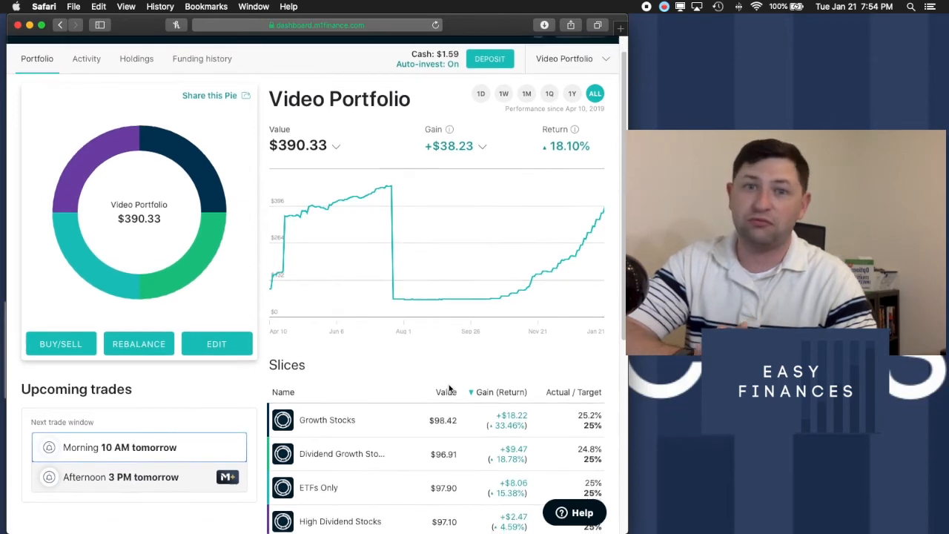
{"action": "scroll", "scroll_direction": "down", "scroll_amount": 3}
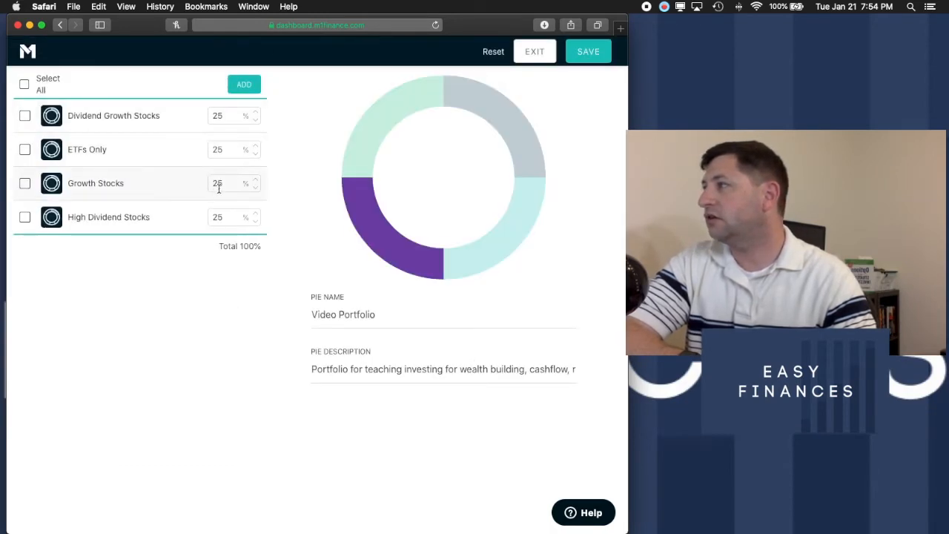
- Enter 10% for Growth and High Dividend, 40% for Dividend Growth and ETFs
{"action": "triple_click", "coordinate": [226, 184]}
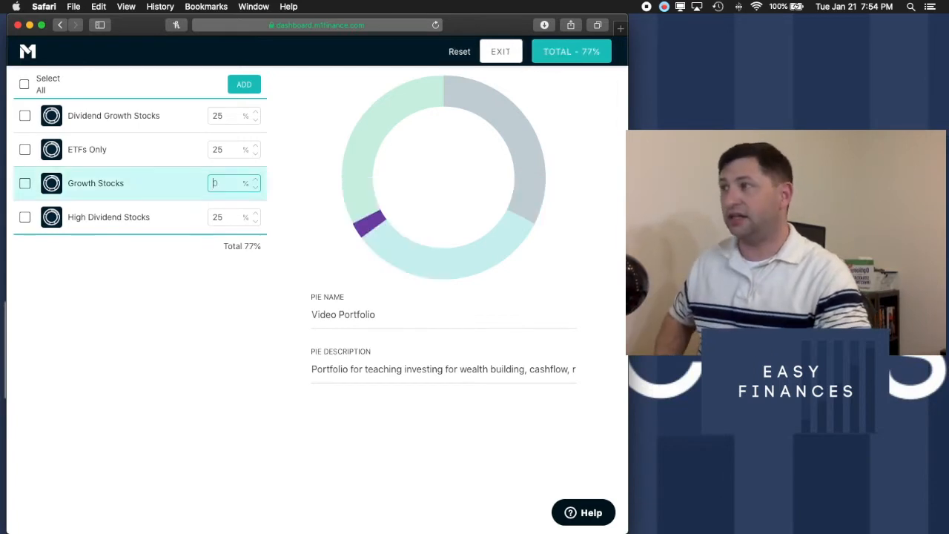
{"action": "type", "text": "10"}
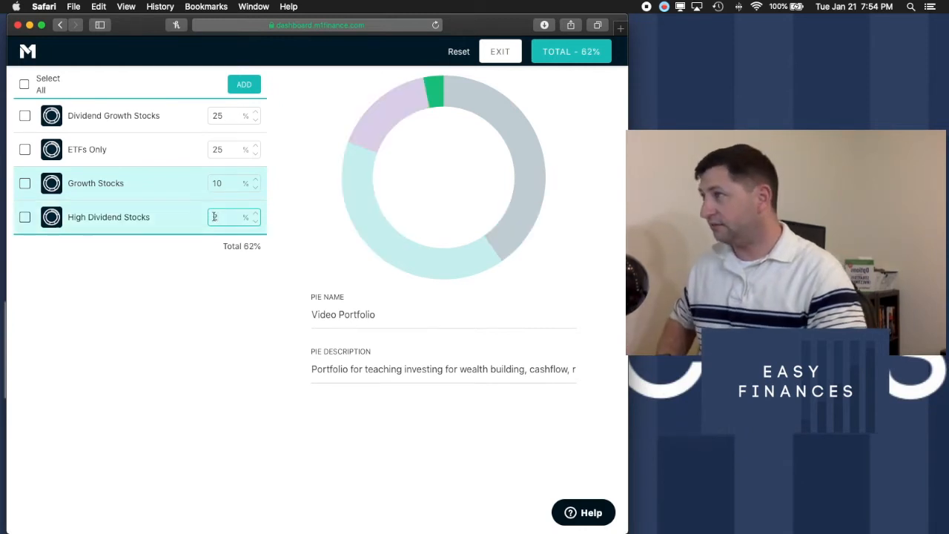
{"action": "type", "text": "10"}
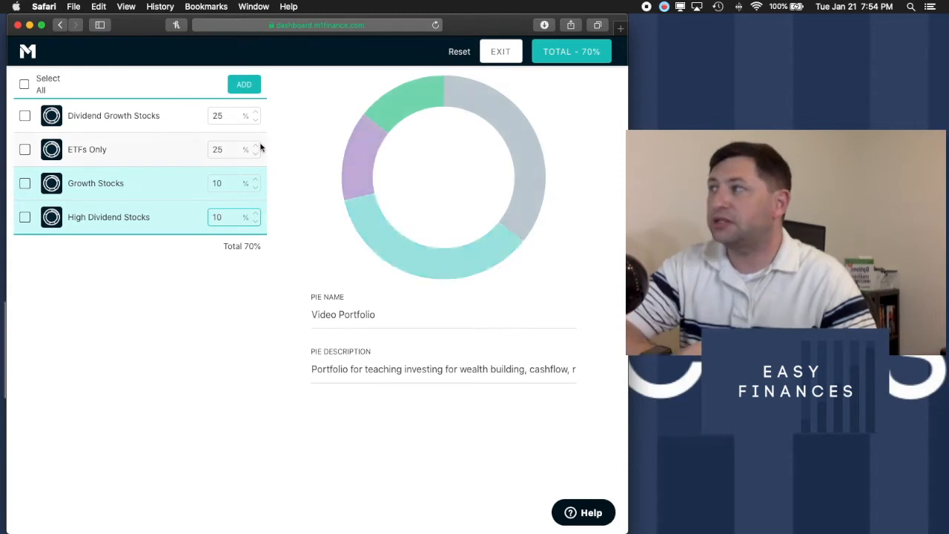
{"action": "left_click", "coordinate": [230, 115]}
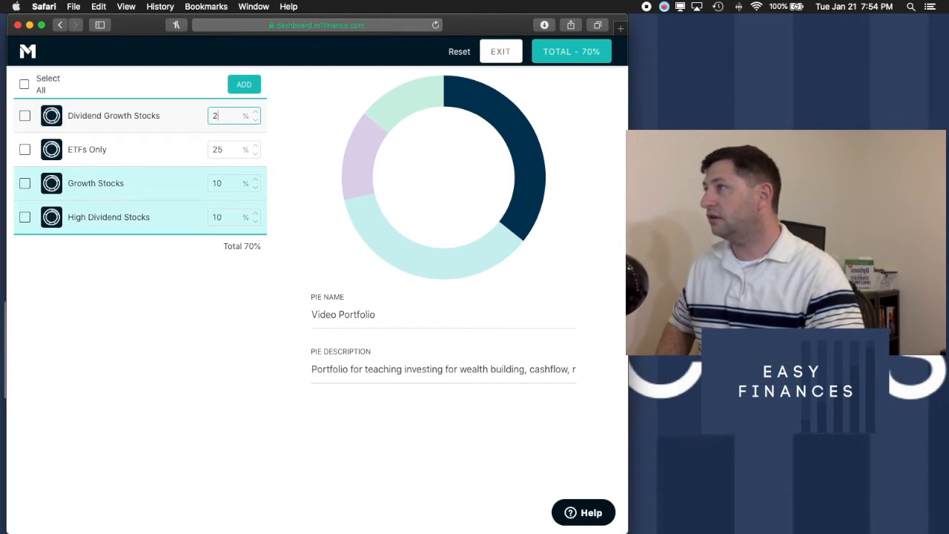
{"action": "type", "text": "40"}
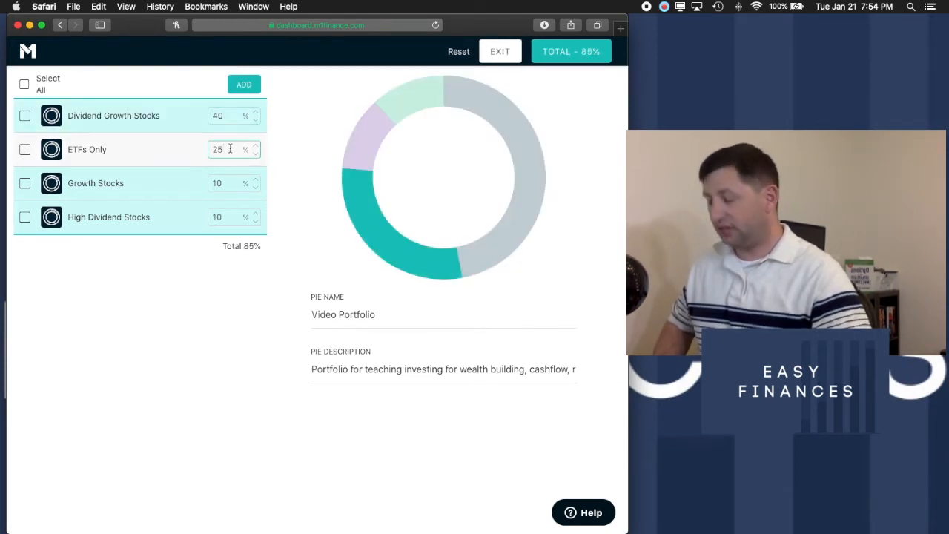
{"action": "type", "text": "40"}
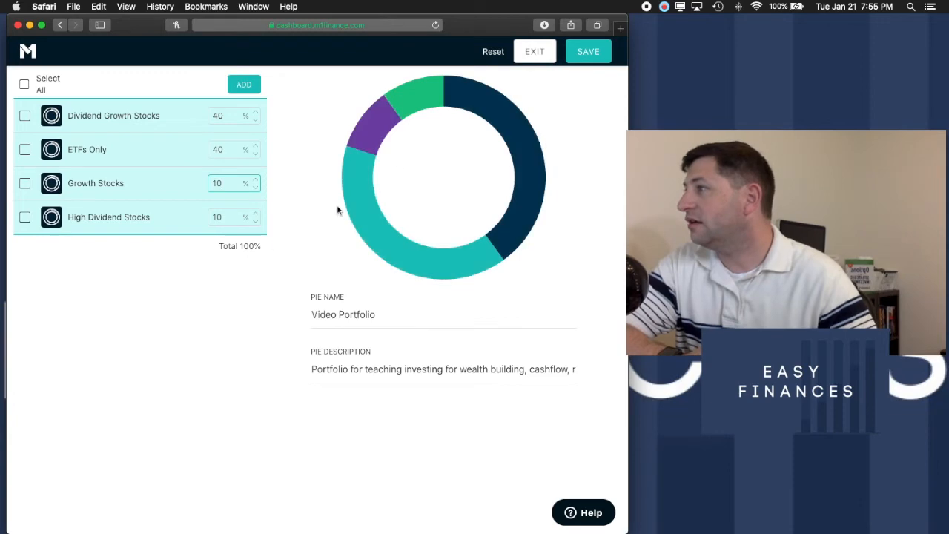
- Save the 40/40/10/10 allocation and confirm the changes
{"action": "left_click", "coordinate": [588, 51]}
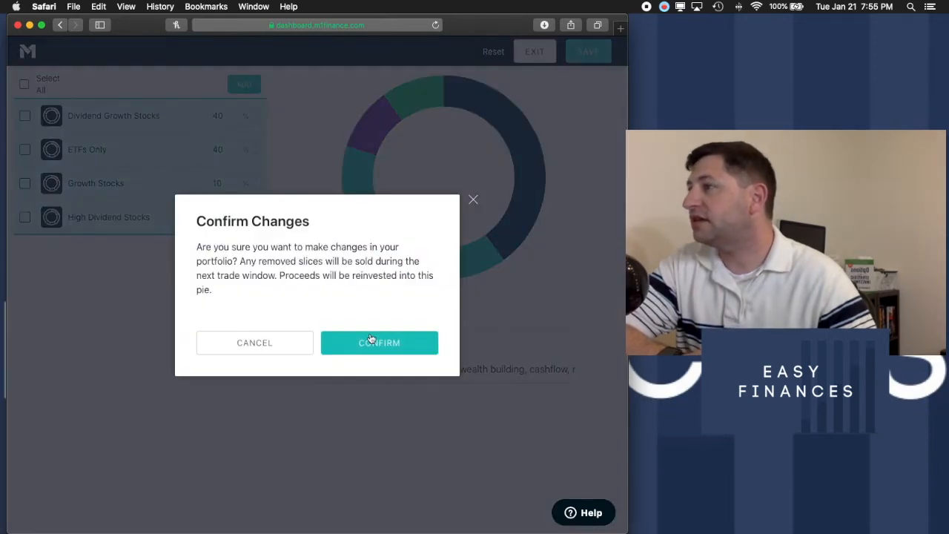
{"action": "left_click", "coordinate": [379, 342]}
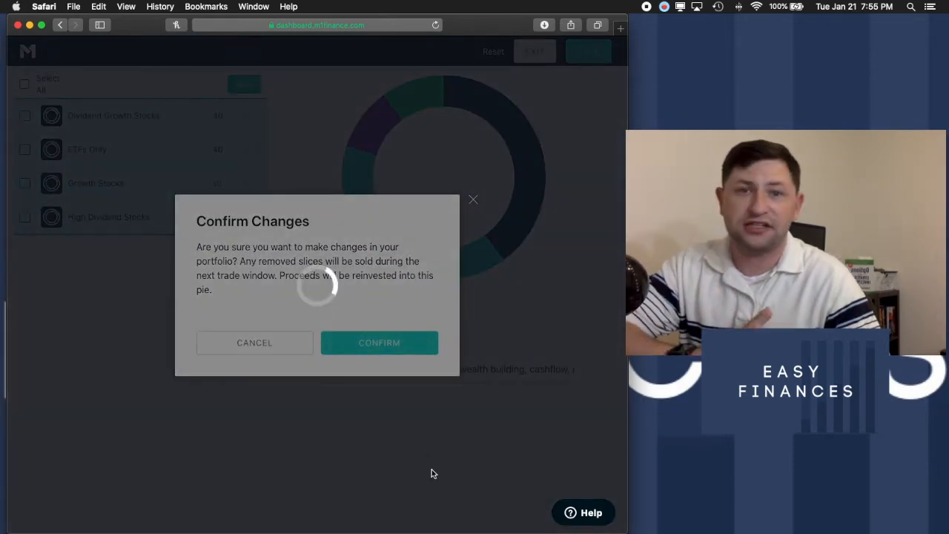
{"action": "left_click", "coordinate": [379, 342]}
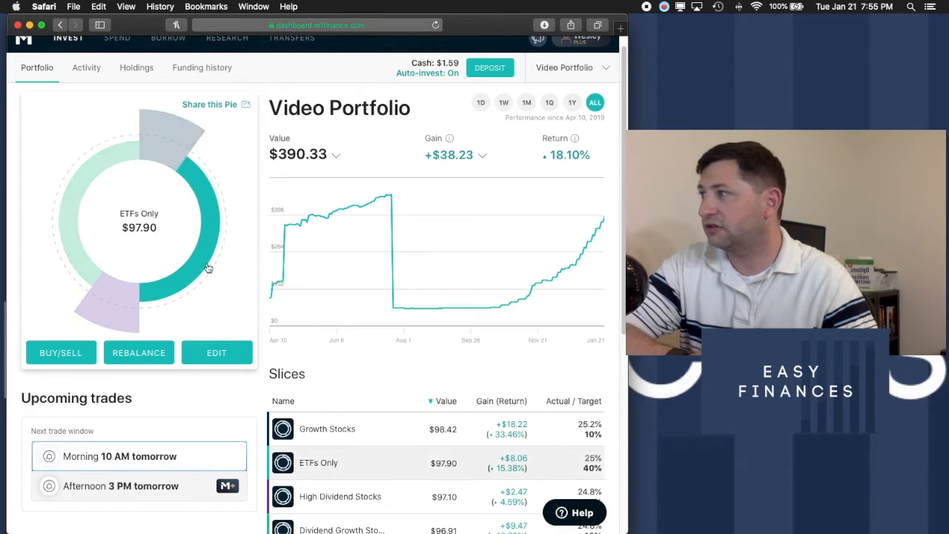
{"action": "mouse_move", "coordinate": [222, 270]}
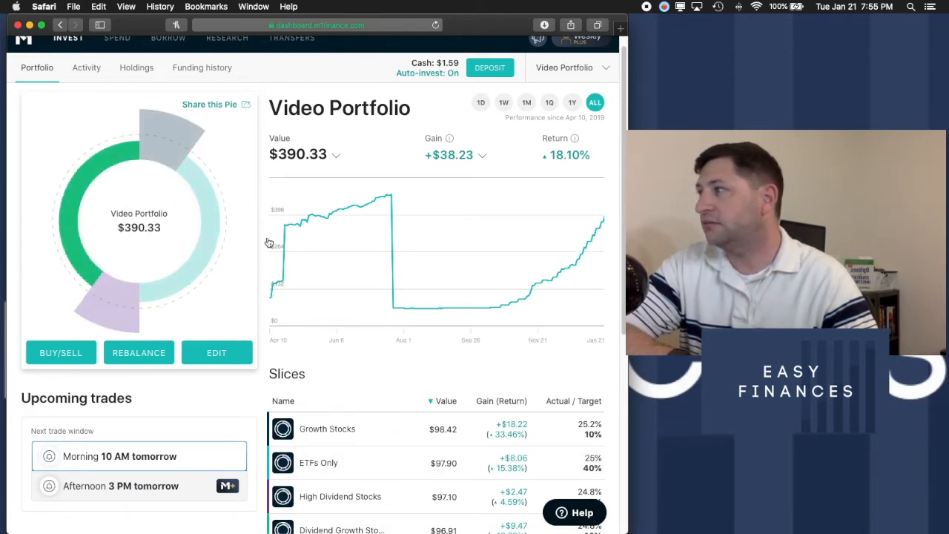
- Scroll the Video Portfolio slices to check actual versus 10/40/10/40 target percentages
{"action": "scroll", "scroll_direction": "down", "scroll_amount": 3}
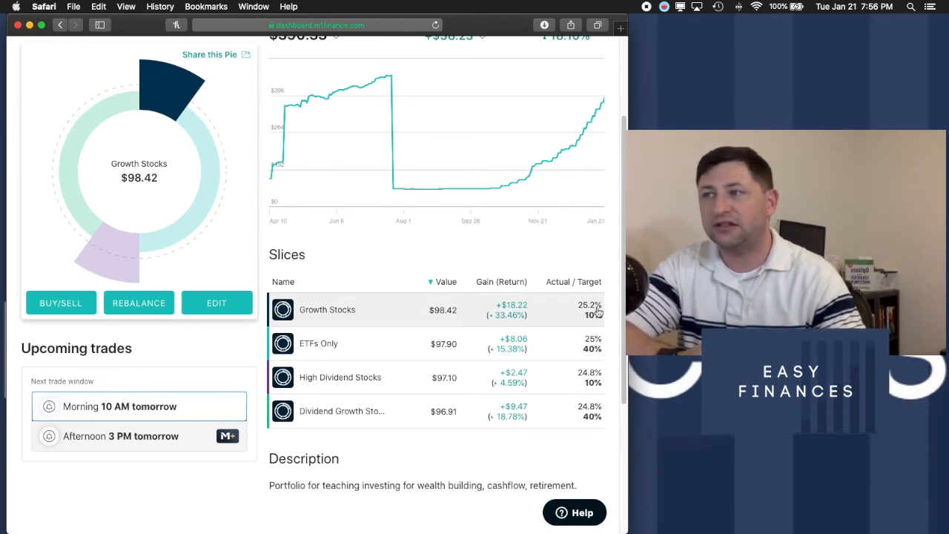
{"action": "mouse_move", "coordinate": [456, 319]}
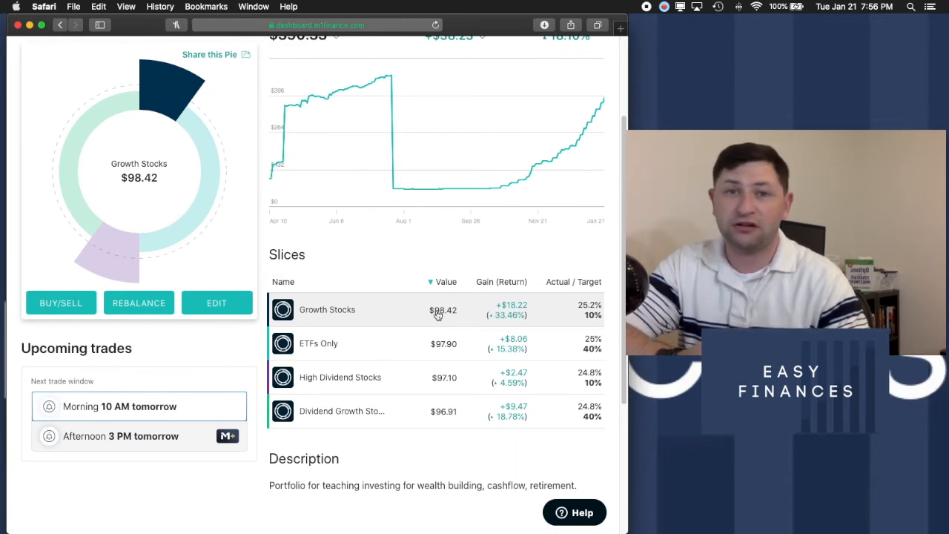
{"action": "mouse_move", "coordinate": [395, 241]}
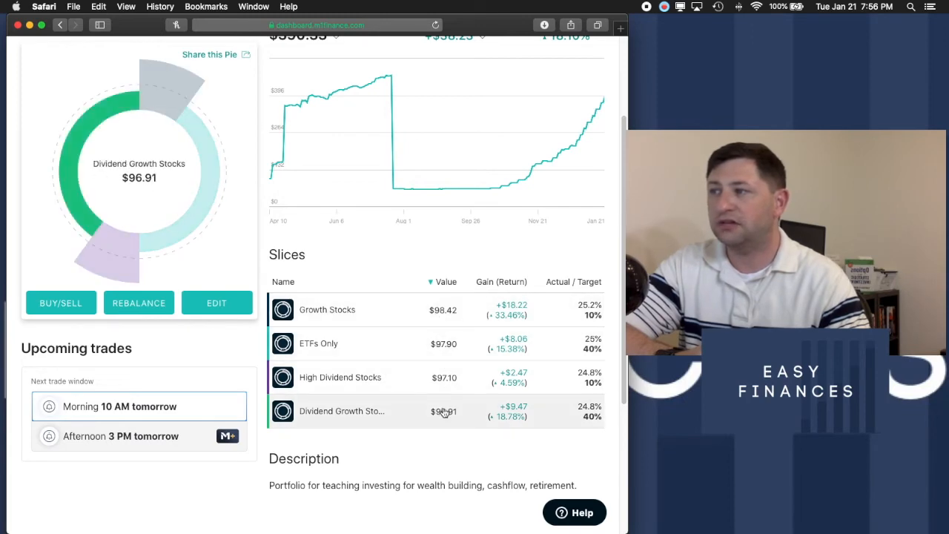
{"action": "scroll", "scroll_direction": "up", "scroll_amount": 3}
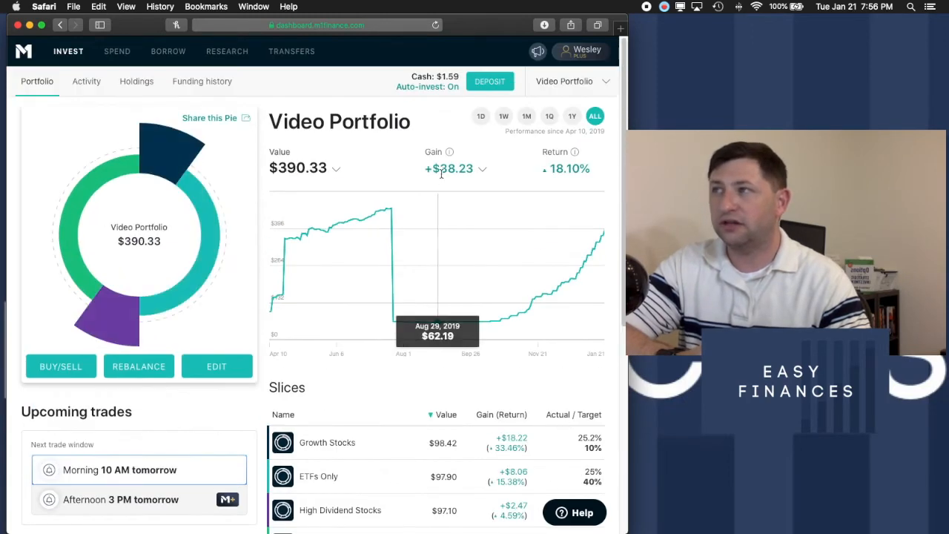
{"action": "mouse_move", "coordinate": [385, 179]}
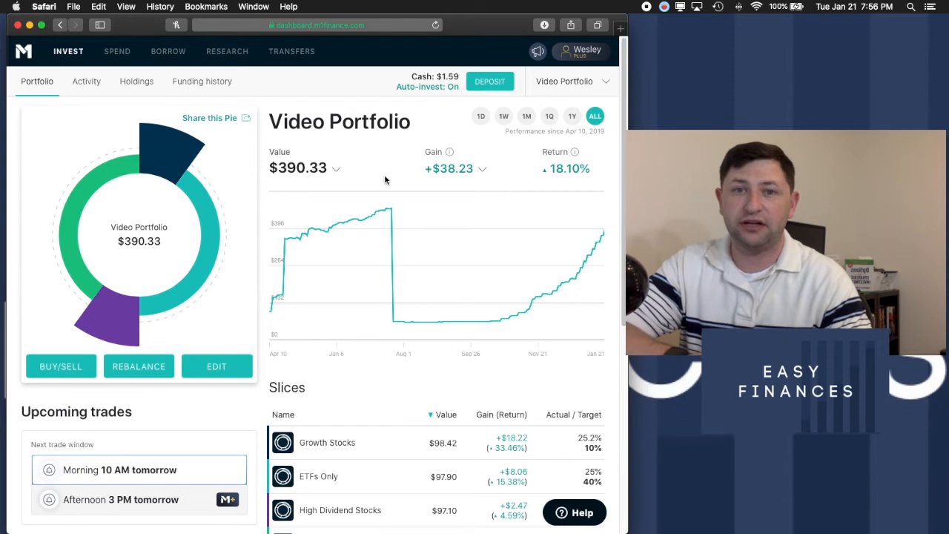
{"action": "scroll", "scroll_direction": "down", "scroll_amount": 3}
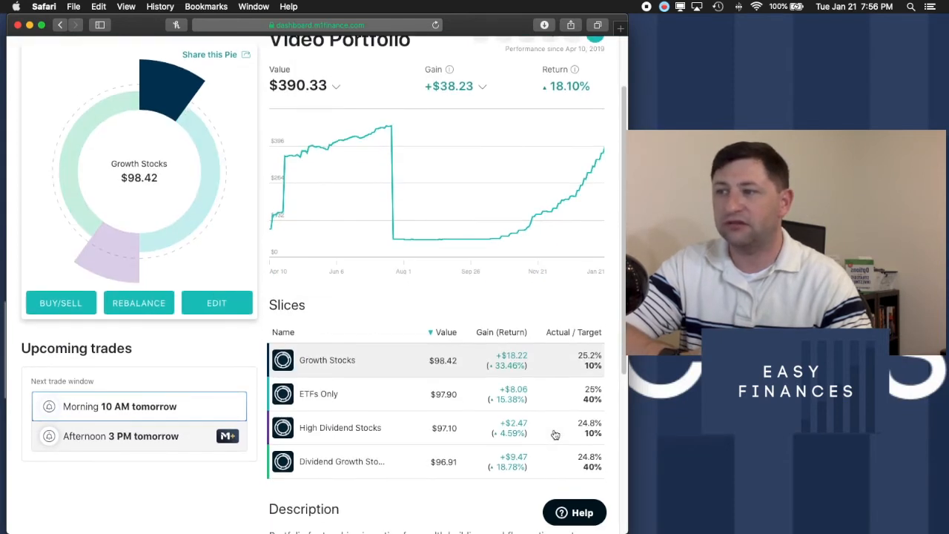
{"action": "scroll", "scroll_direction": "down", "scroll_amount": 3}
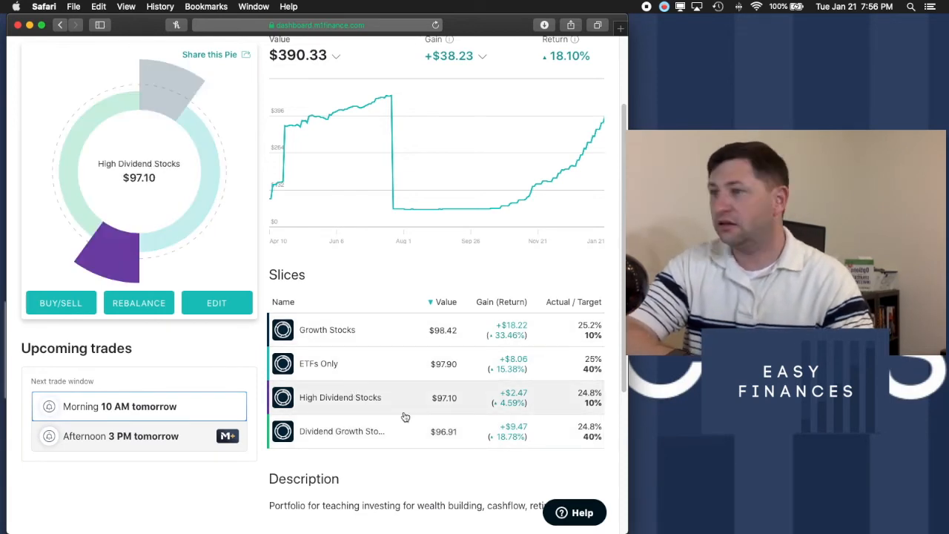
{"action": "mouse_move", "coordinate": [409, 404]}
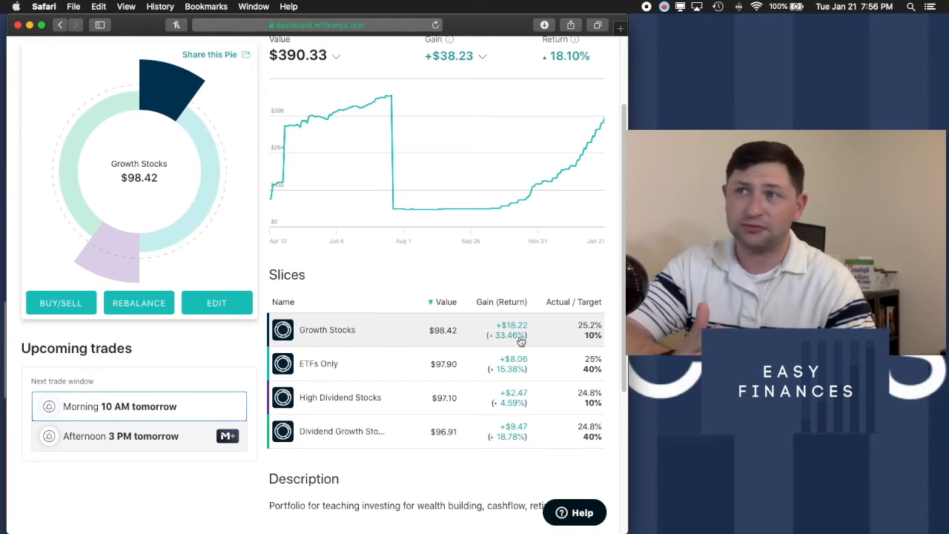
{"action": "mouse_move", "coordinate": [365, 336]}
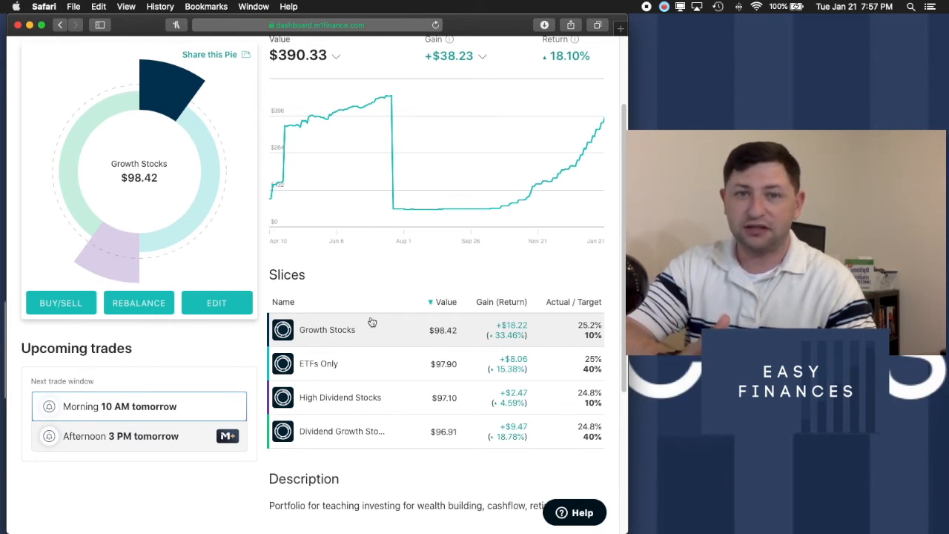
{"action": "mouse_move", "coordinate": [510, 343]}
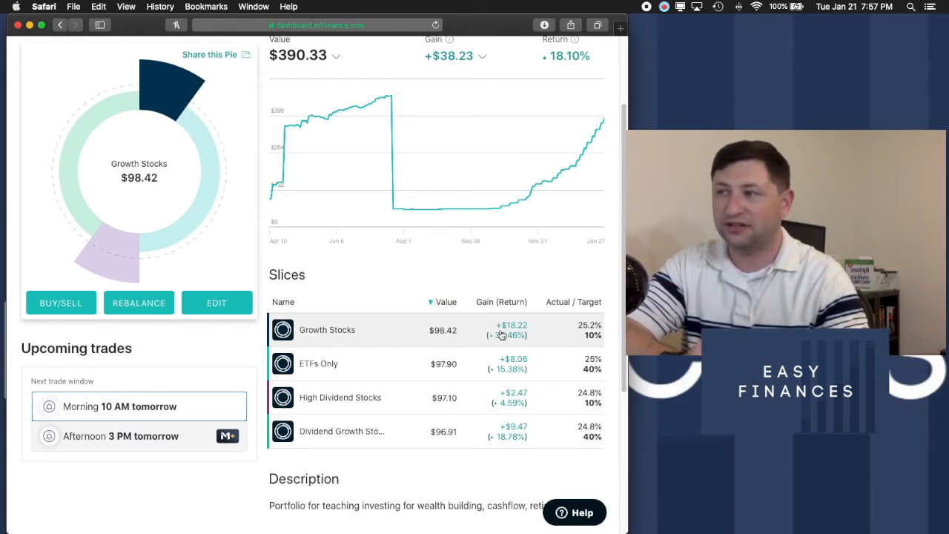
{"action": "mouse_move", "coordinate": [378, 364]}
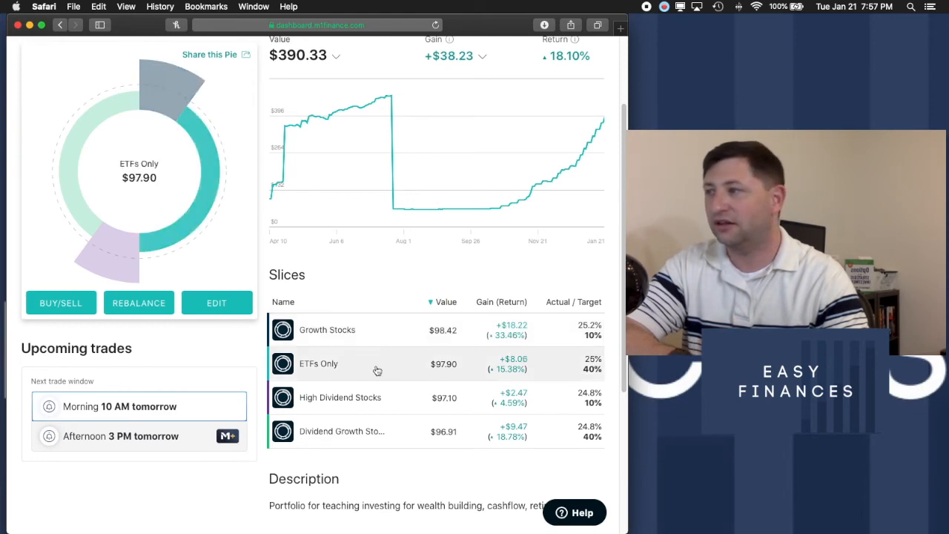
{"action": "mouse_move", "coordinate": [438, 430]}
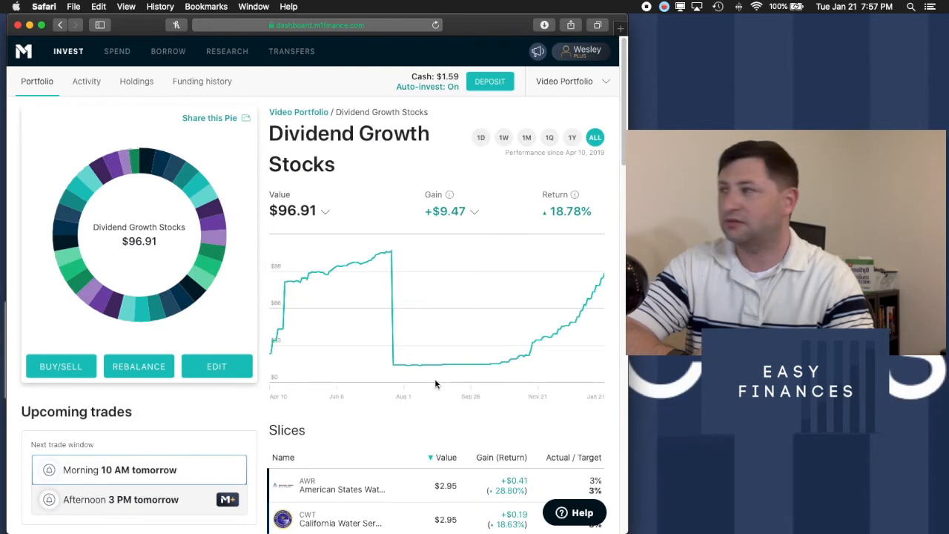
- Scroll through the Dividend Growth Stocks holdings targeted at 3% each, then back to top
{"action": "scroll", "scroll_direction": "down", "scroll_amount": 3}
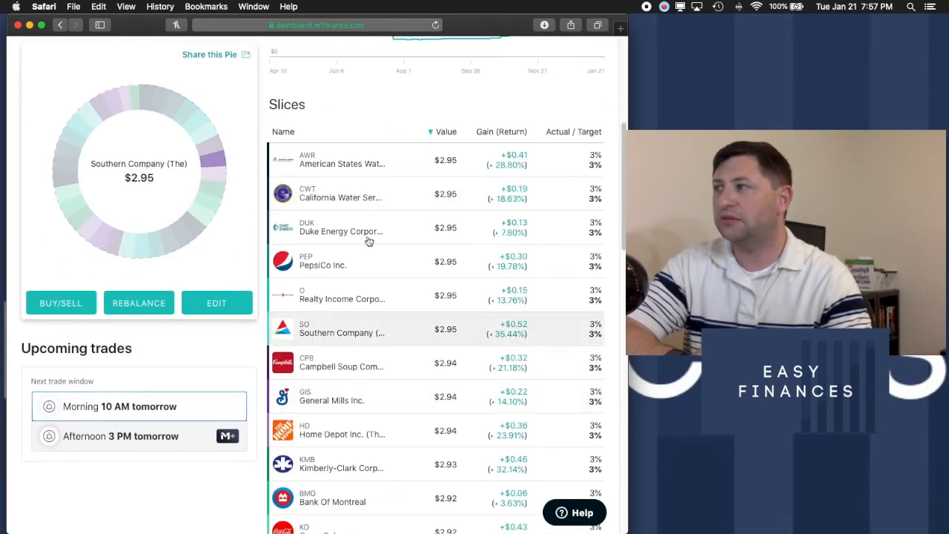
{"action": "mouse_move", "coordinate": [341, 227]}
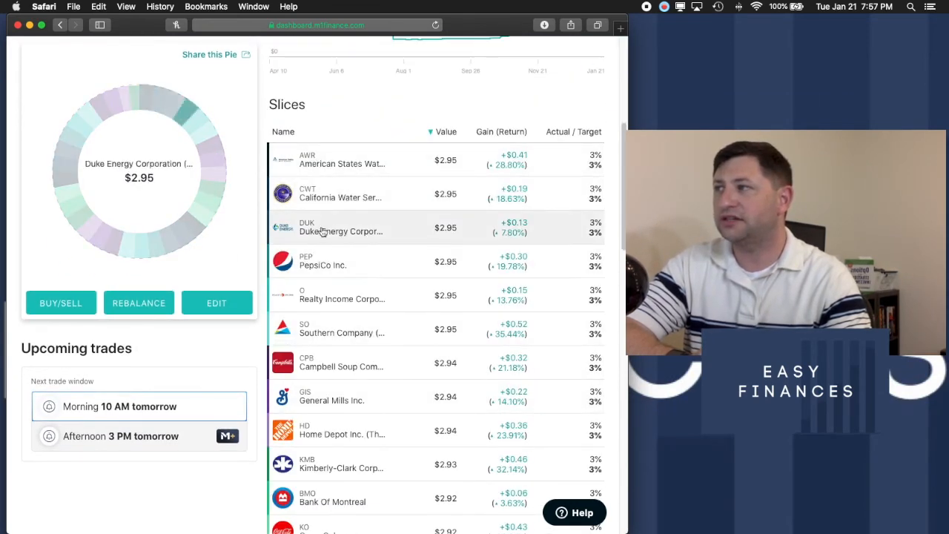
{"action": "mouse_move", "coordinate": [381, 308]}
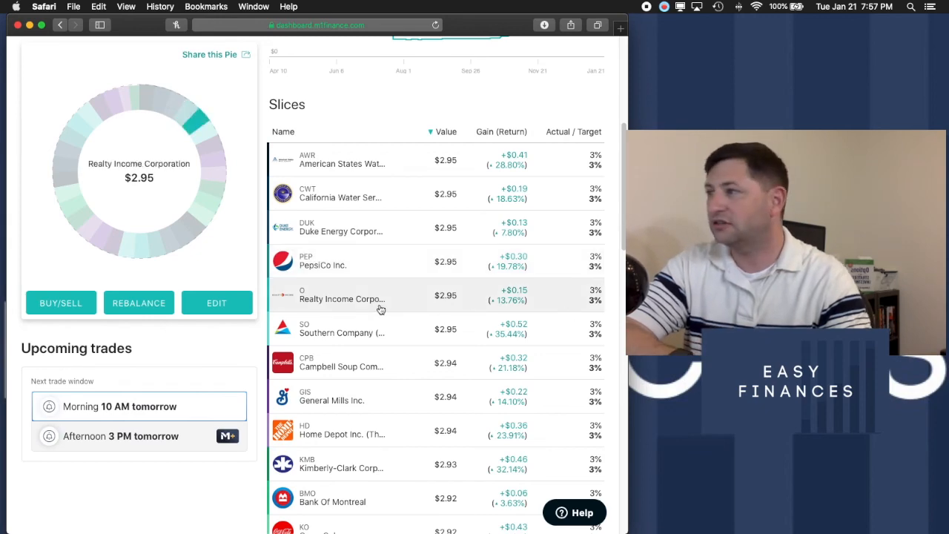
{"action": "scroll", "scroll_direction": "down", "scroll_amount": 3}
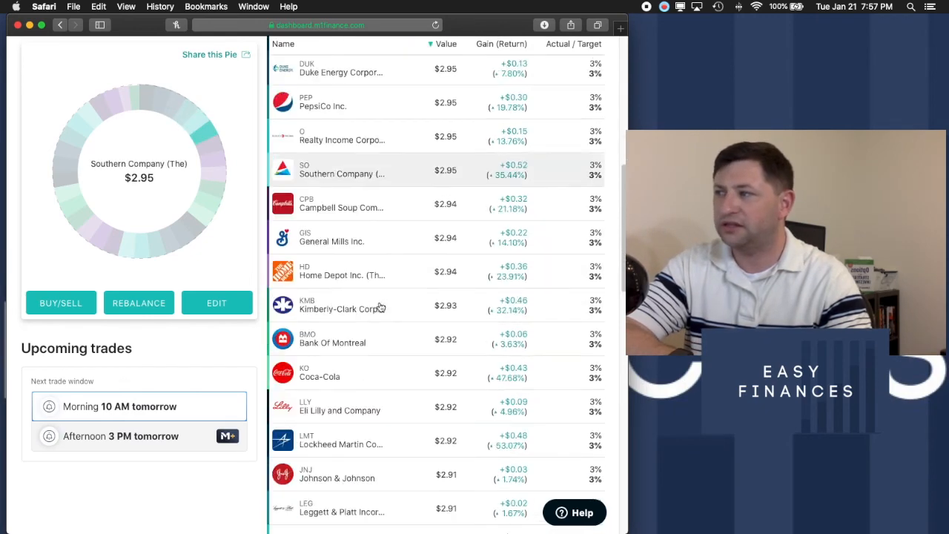
{"action": "scroll", "scroll_direction": "down", "scroll_amount": 3}
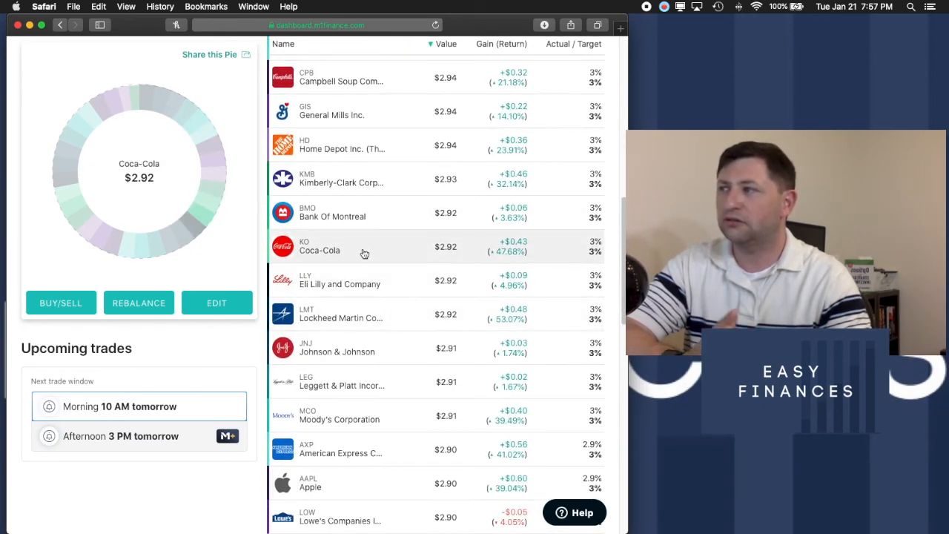
{"action": "scroll", "scroll_direction": "up", "scroll_amount": 3}
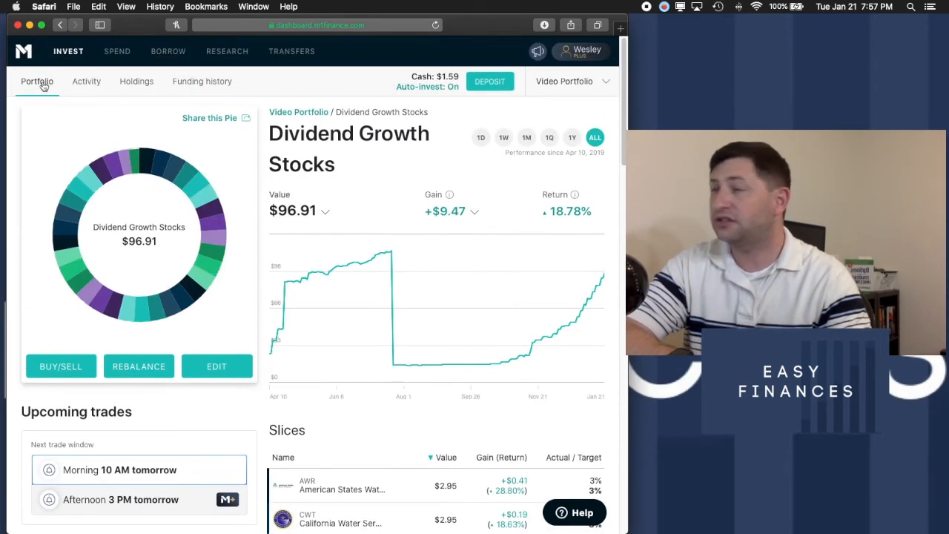
- Open the Growth Stocks slice from Video Portfolio, then return to the Video Portfolio overview
{"action": "left_click", "coordinate": [299, 112]}
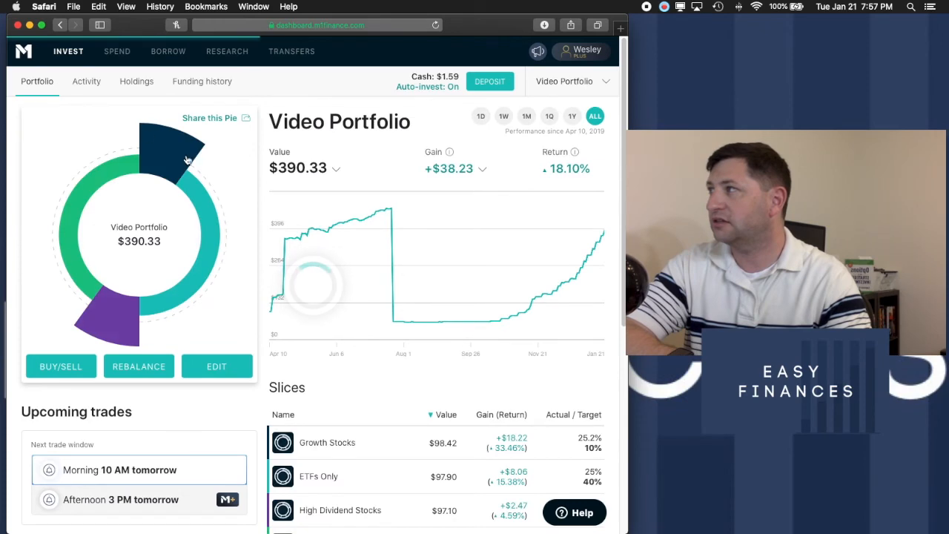
{"action": "scroll", "scroll_direction": "down", "scroll_amount": 3}
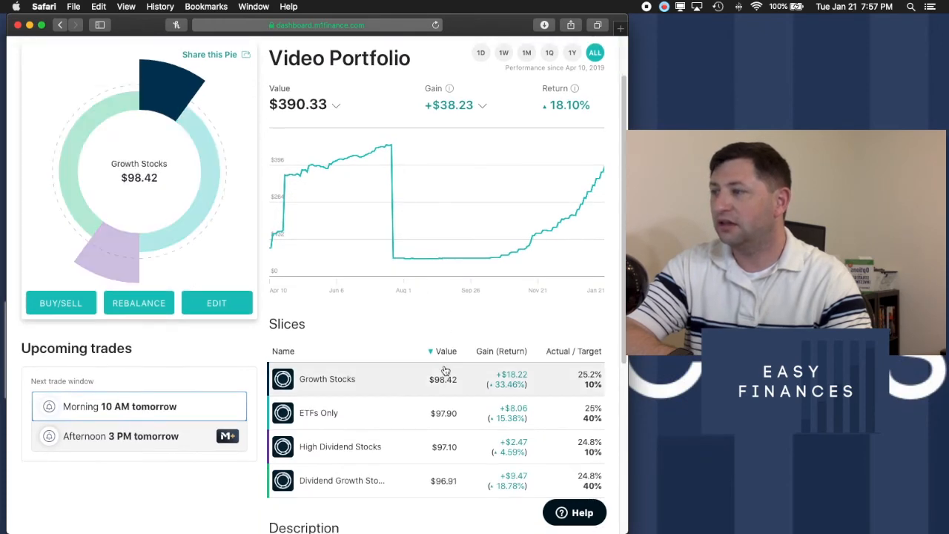
{"action": "left_click", "coordinate": [327, 380]}
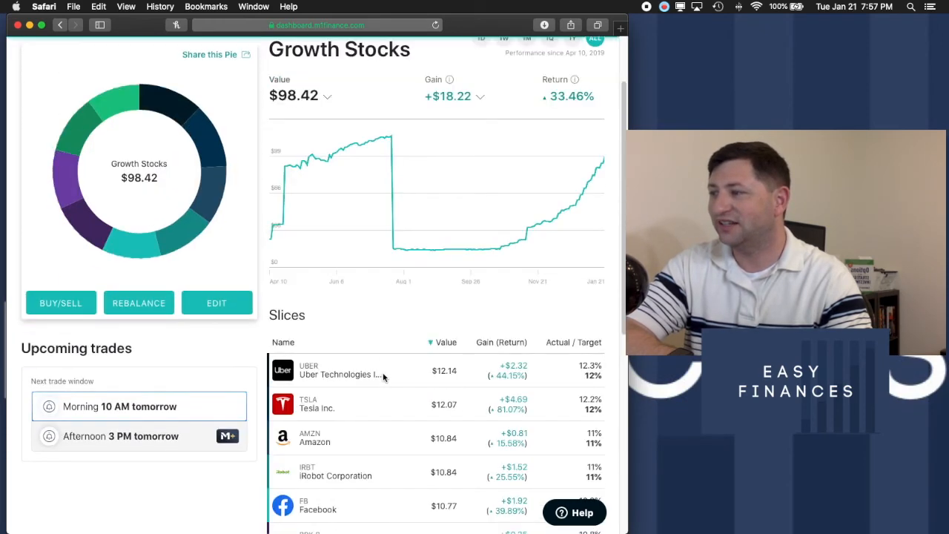
{"action": "scroll", "scroll_direction": "up", "scroll_amount": 3}
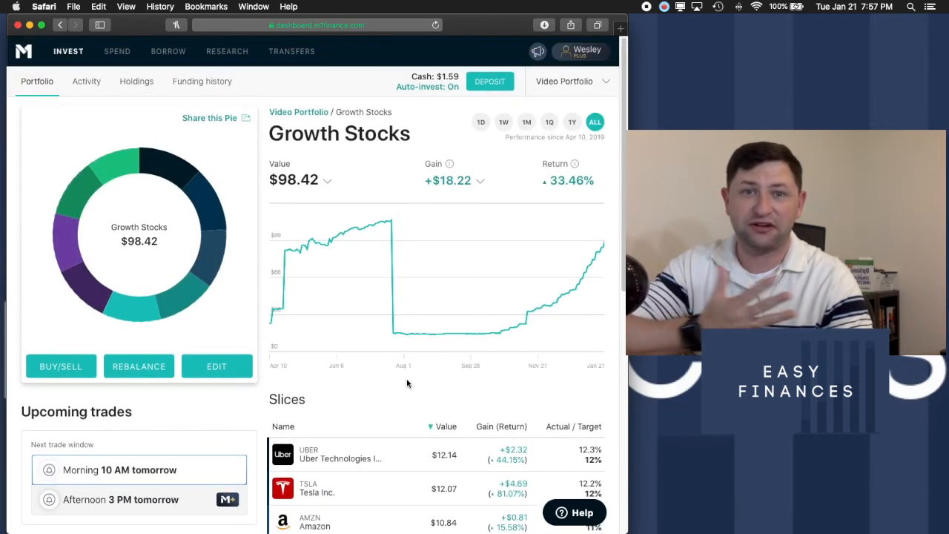
{"action": "left_click", "coordinate": [299, 112]}
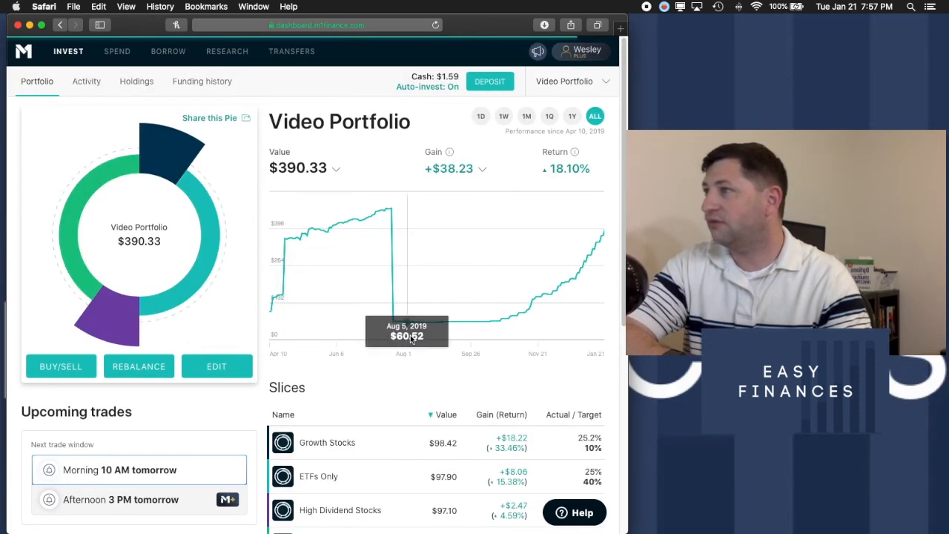
{"action": "mouse_move", "coordinate": [412, 331]}
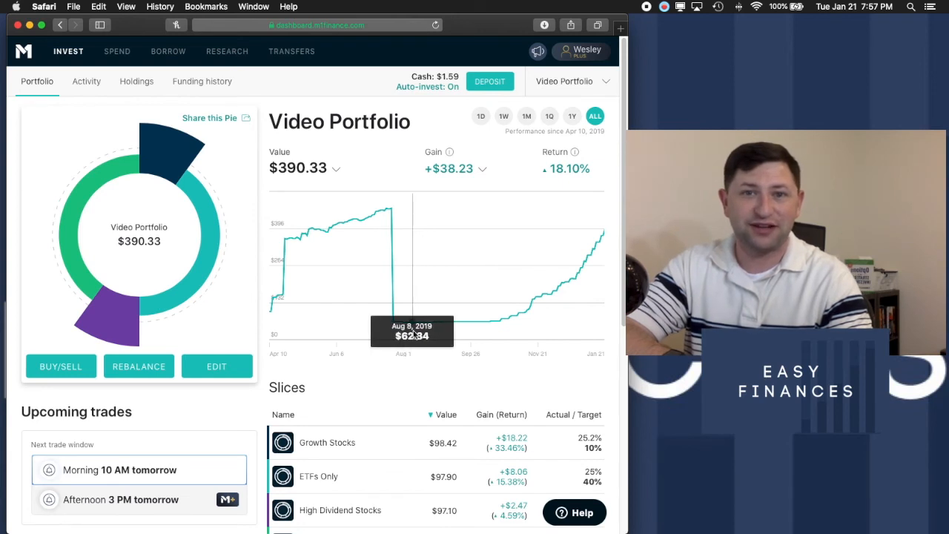
{"action": "mouse_move", "coordinate": [399, 385]}
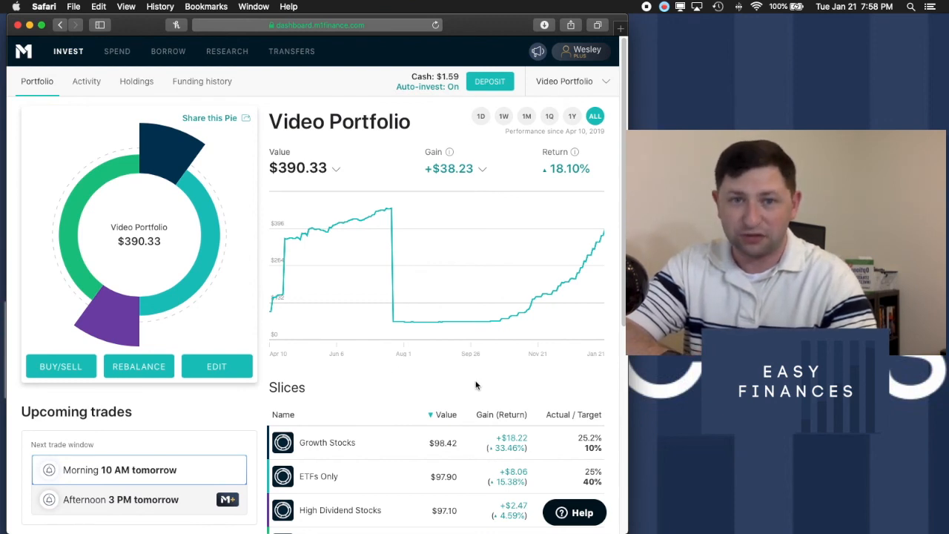
{"action": "scroll", "scroll_direction": "down", "scroll_amount": 3}
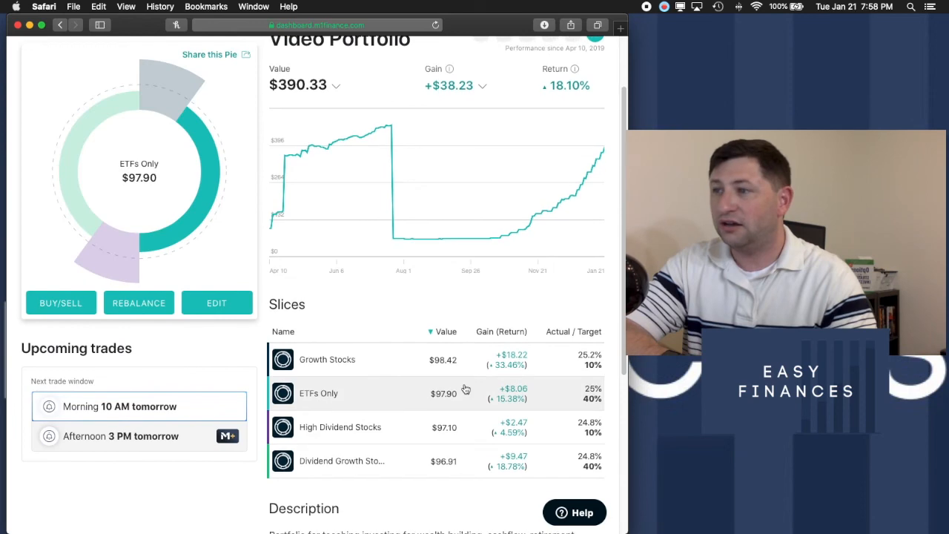
{"action": "scroll", "scroll_direction": "up", "scroll_amount": 3}
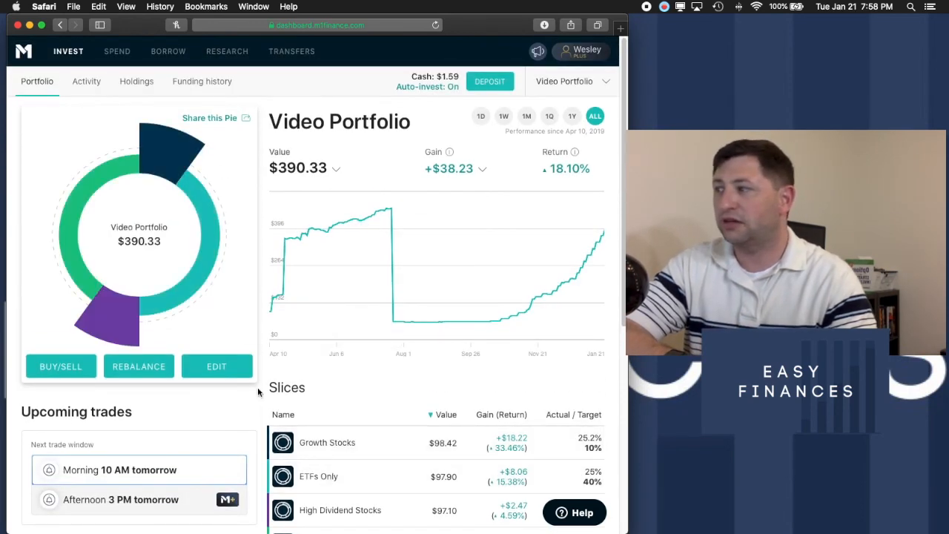
{"action": "scroll", "scroll_direction": "down", "scroll_amount": 3}
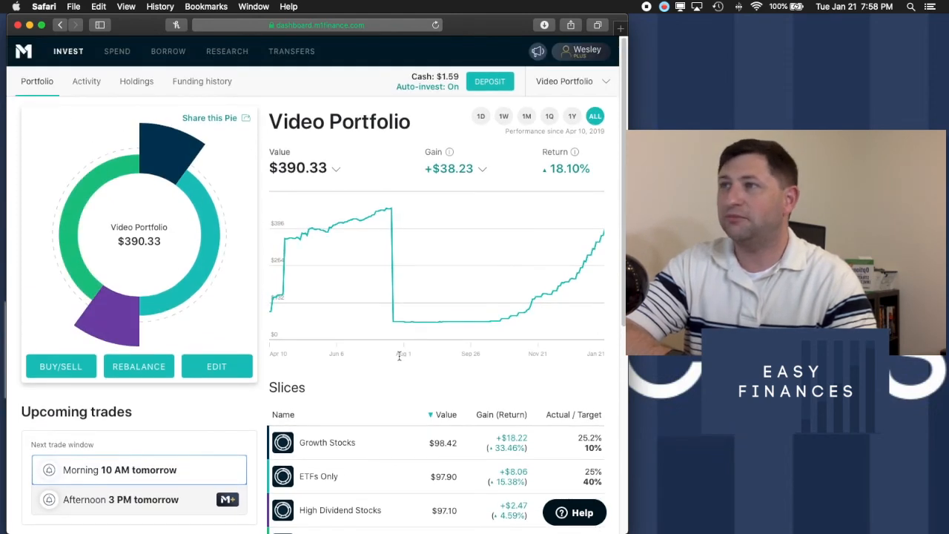
{"action": "mouse_move", "coordinate": [412, 376]}
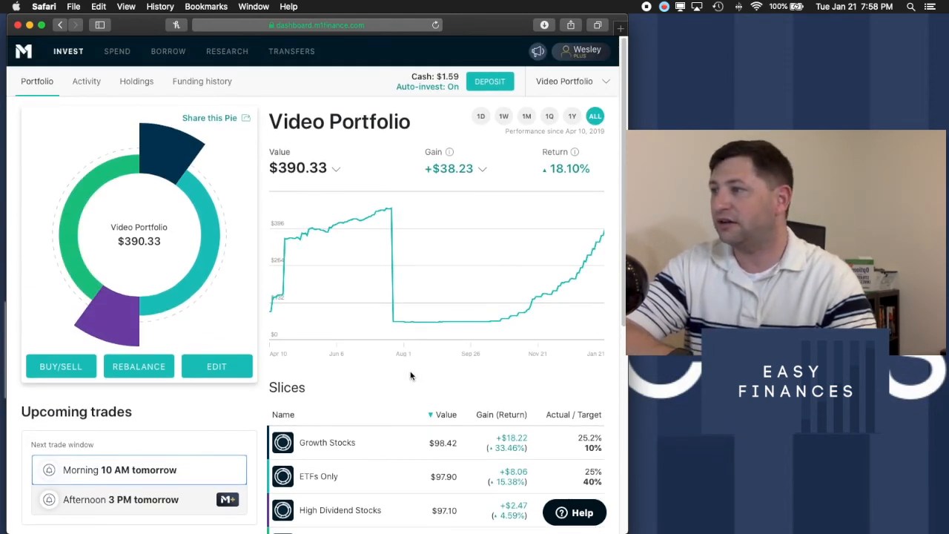
{"action": "mouse_move", "coordinate": [464, 398]}
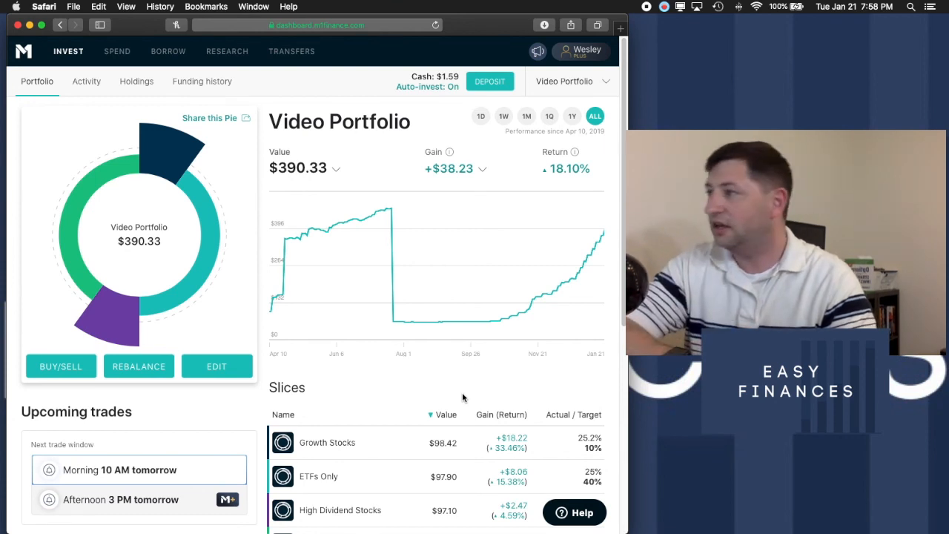